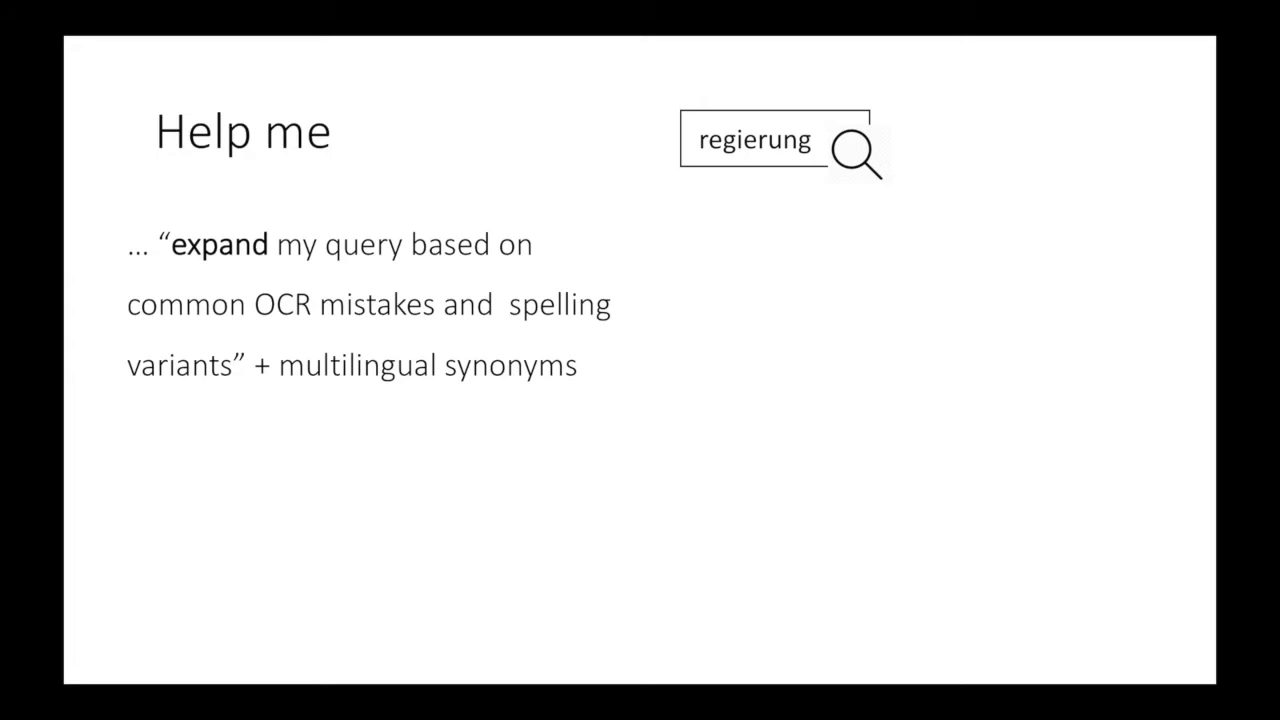
Step: Search article contents for 'titanic', returning 8,371 articles
{"action": "key", "text": "Right"}
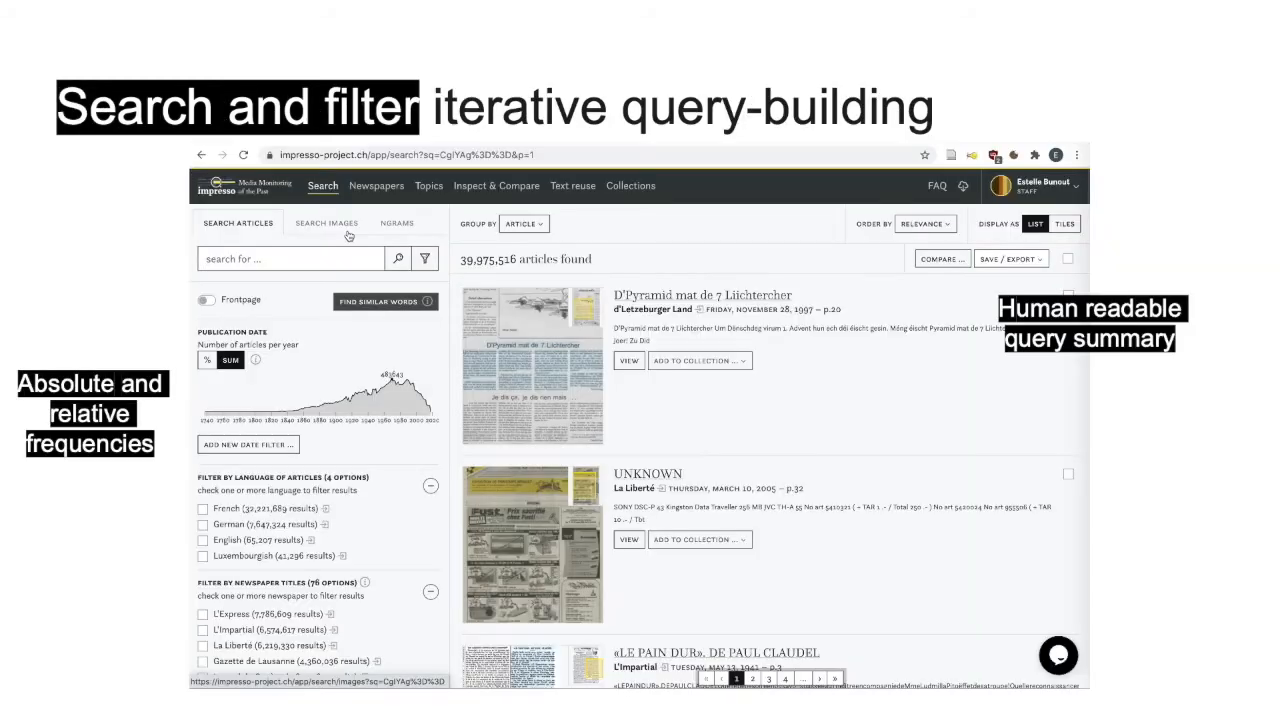
{"action": "type", "text": "titanic"}
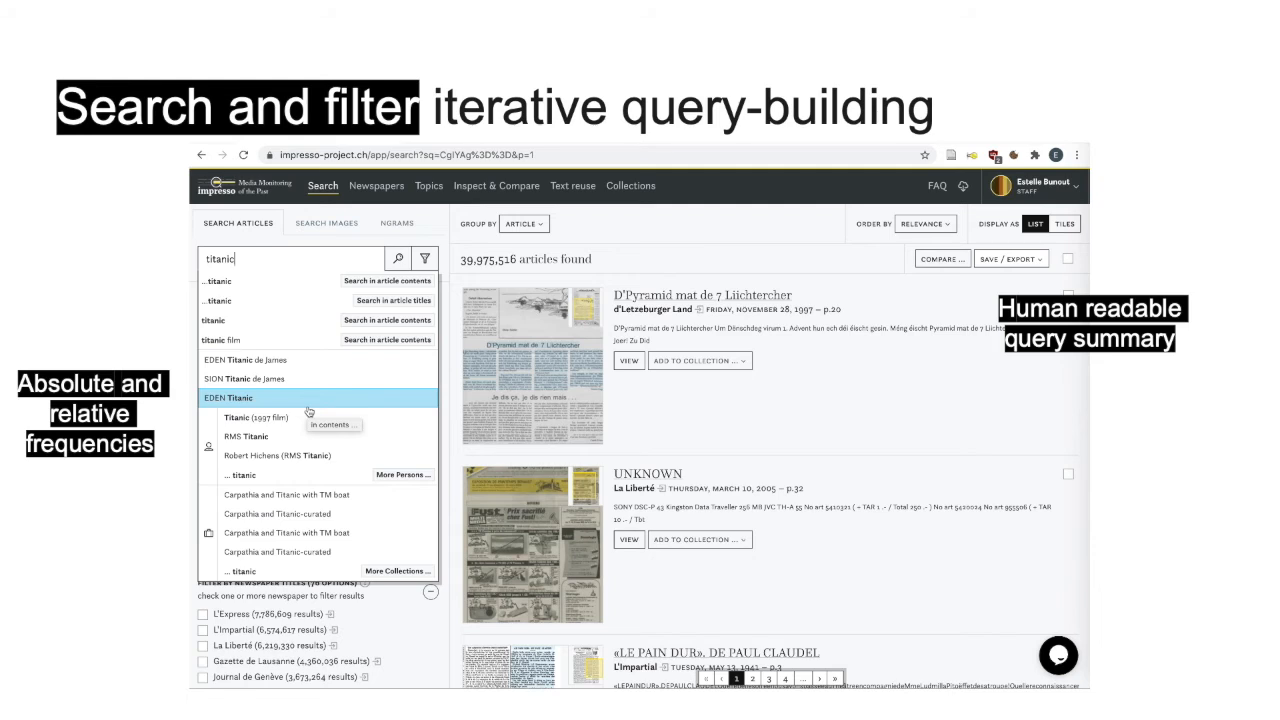
{"action": "mouse_move", "coordinate": [370, 282]}
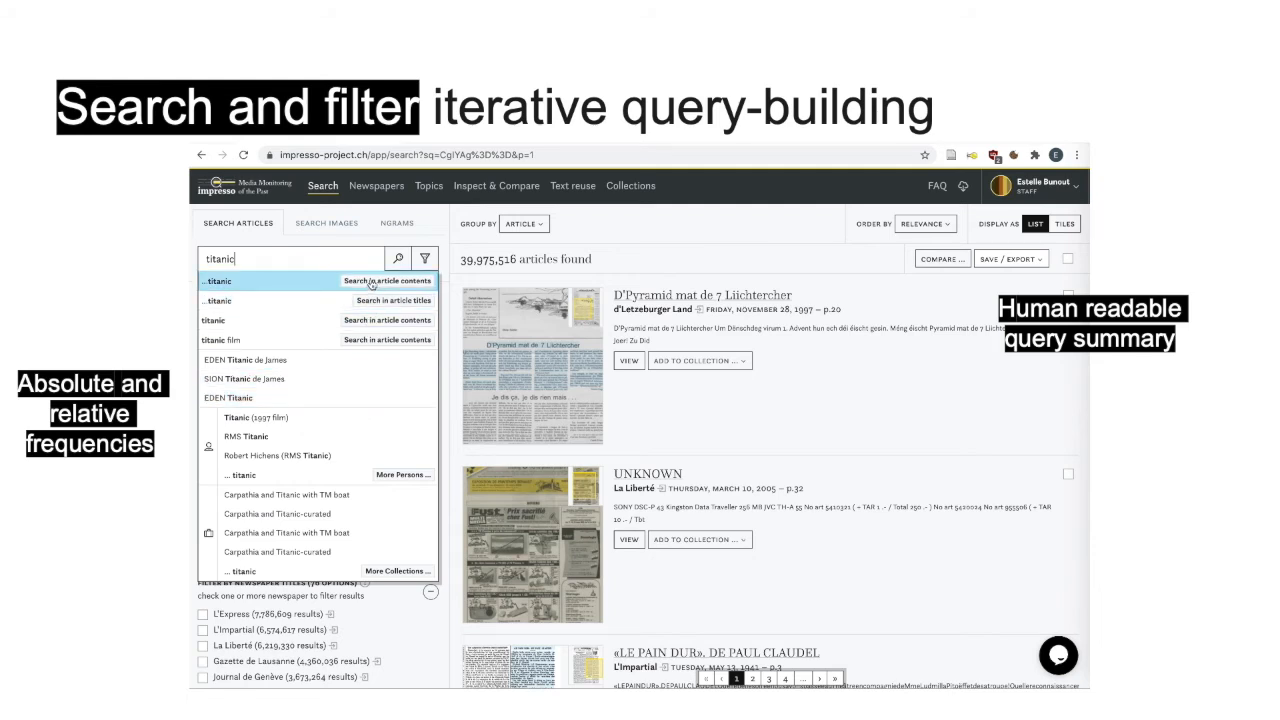
{"action": "left_click", "coordinate": [387, 280]}
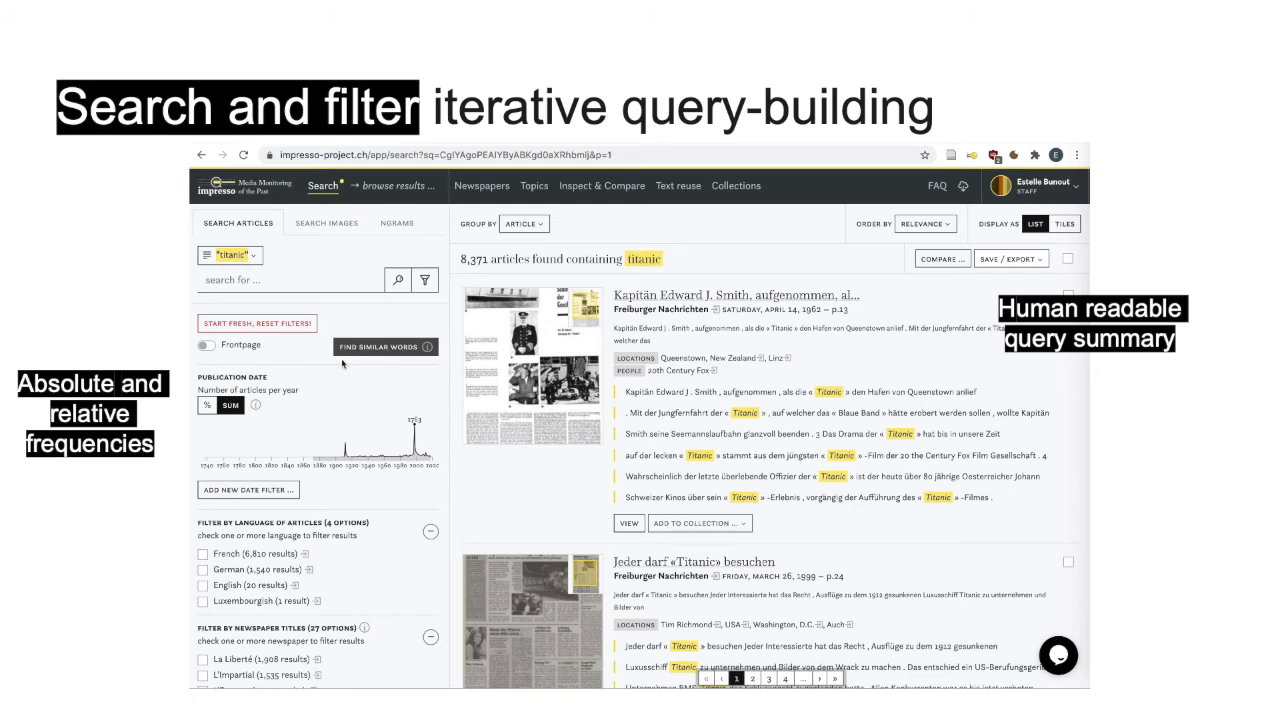
{"action": "mouse_move", "coordinate": [362, 469]}
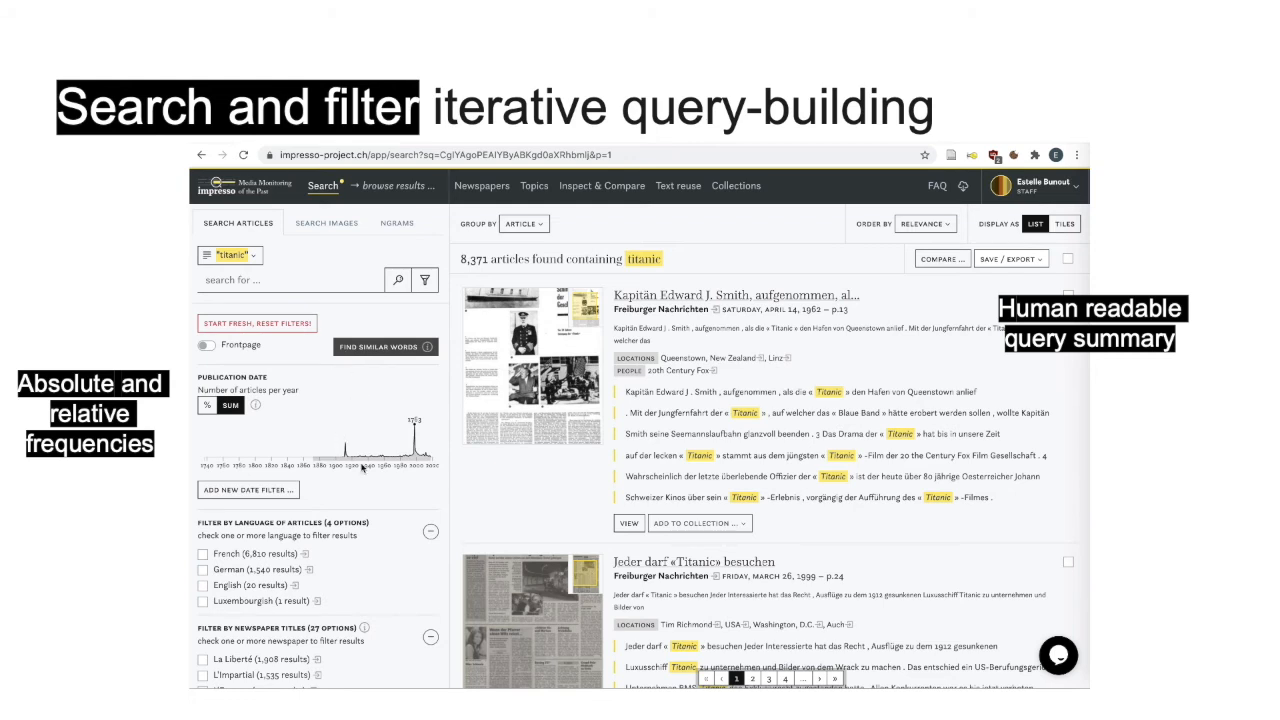
{"action": "mouse_move", "coordinate": [340, 457]}
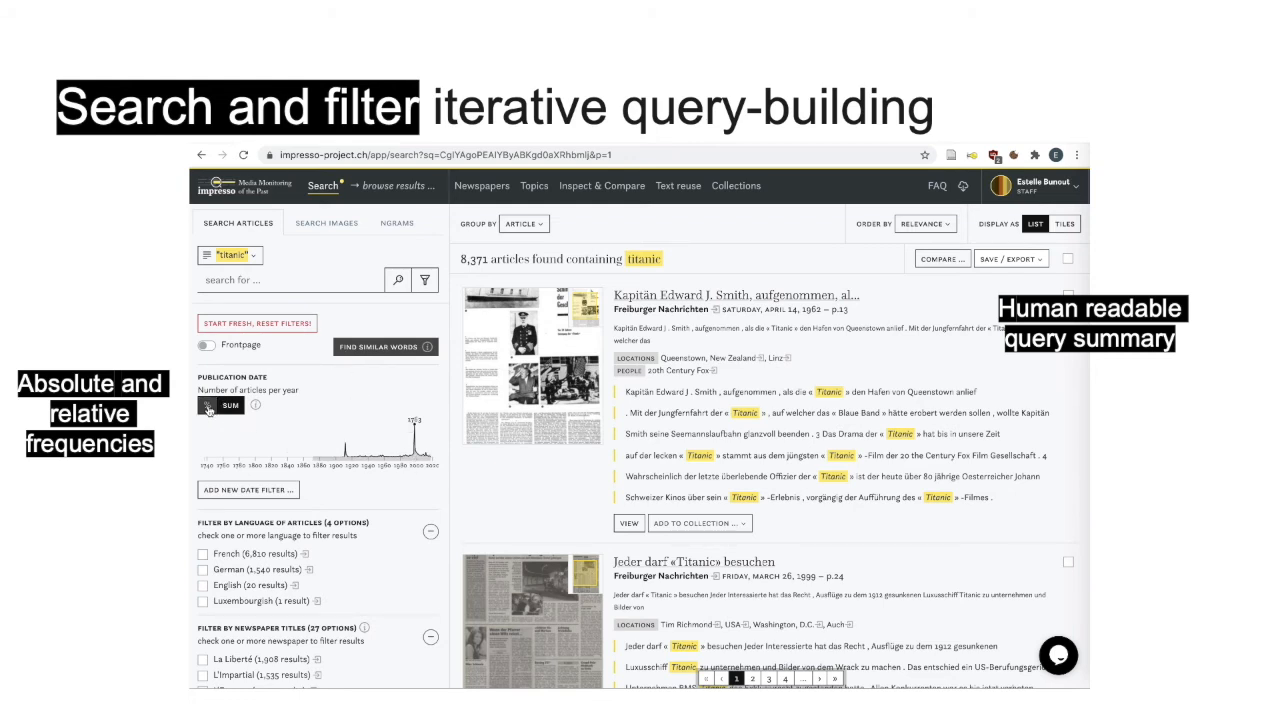
Step: Display the yearly publication date chart as percentages of articles
{"action": "left_click", "coordinate": [215, 405]}
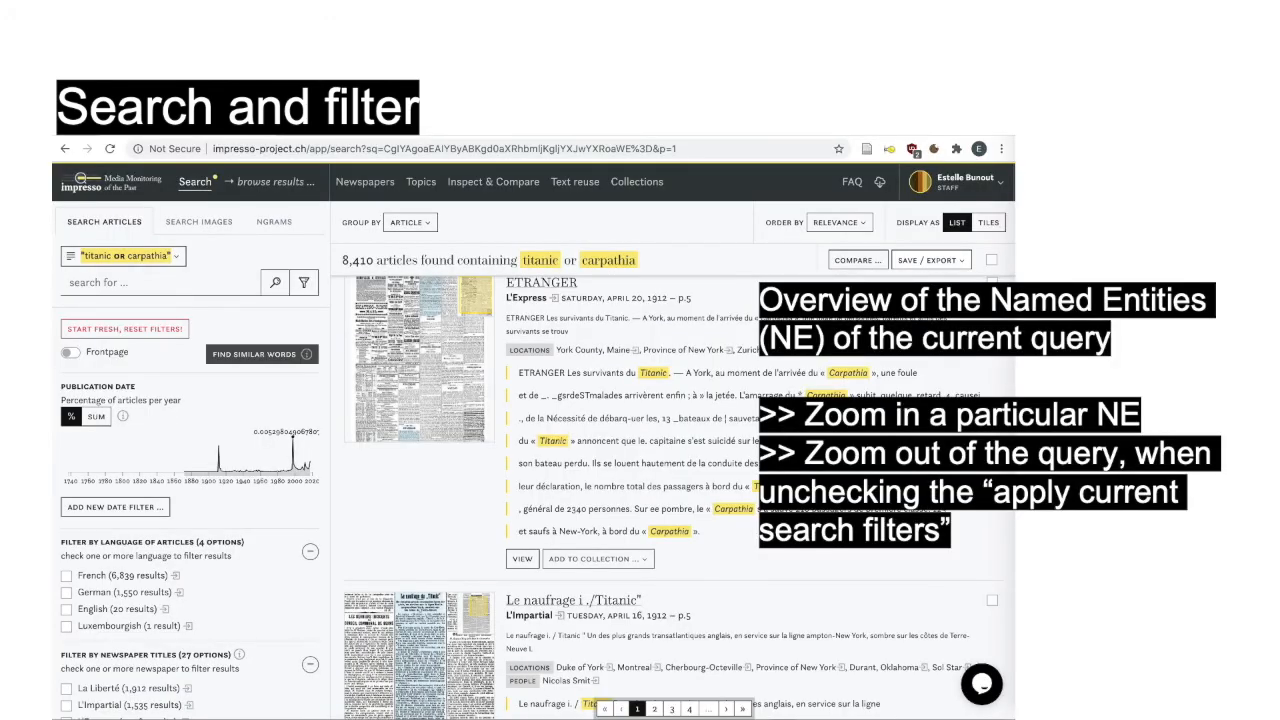
{"action": "scroll", "scroll_direction": "down", "scroll_amount": 3}
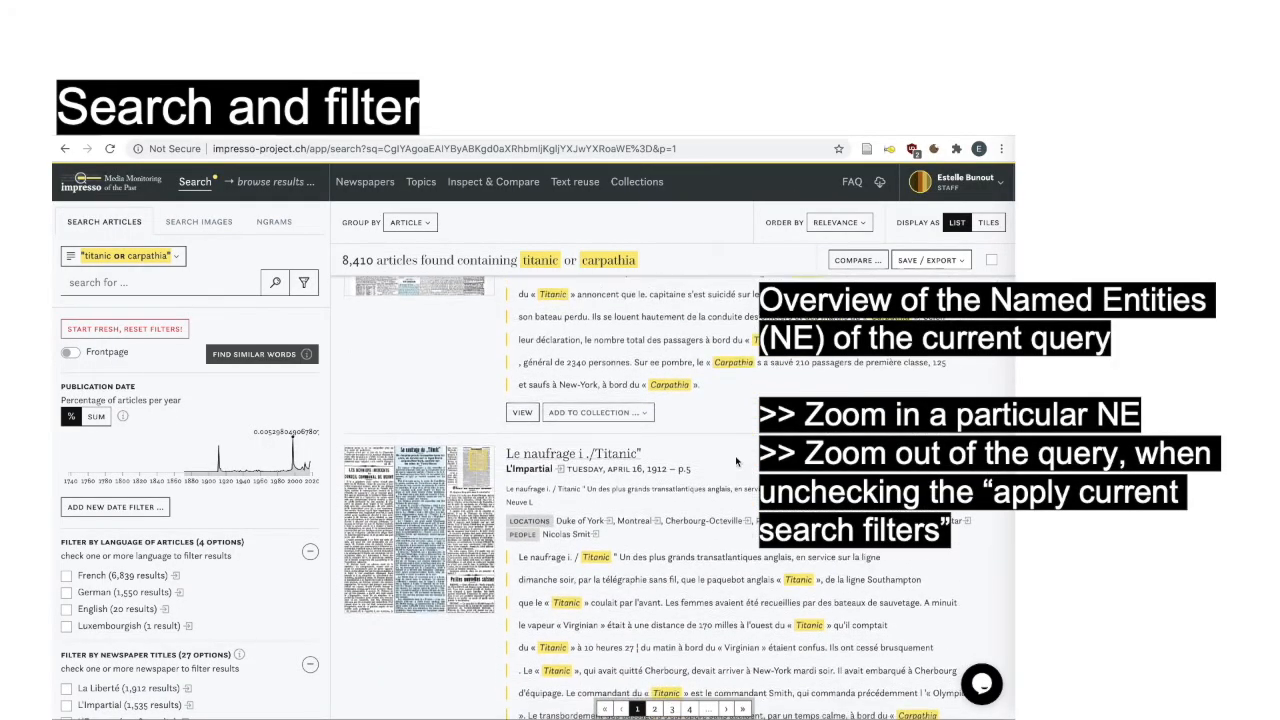
{"action": "scroll", "scroll_direction": "down", "scroll_amount": 3}
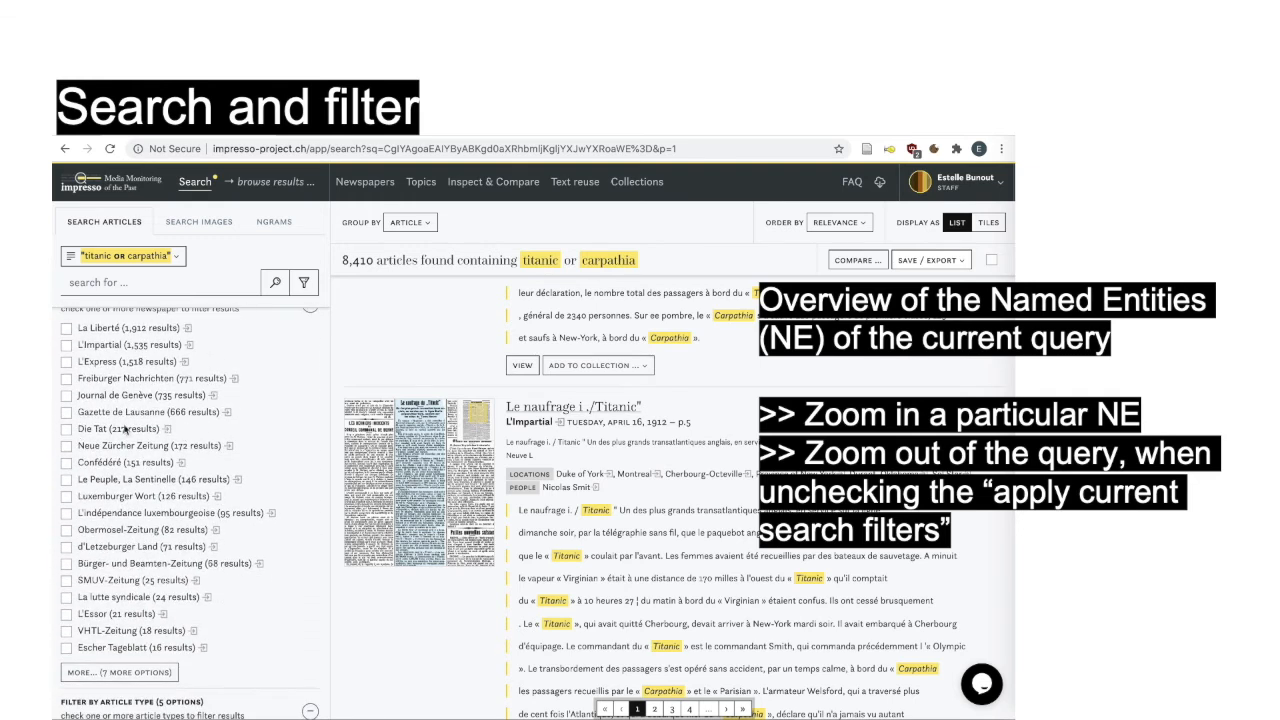
{"action": "left_click", "coordinate": [166, 428]}
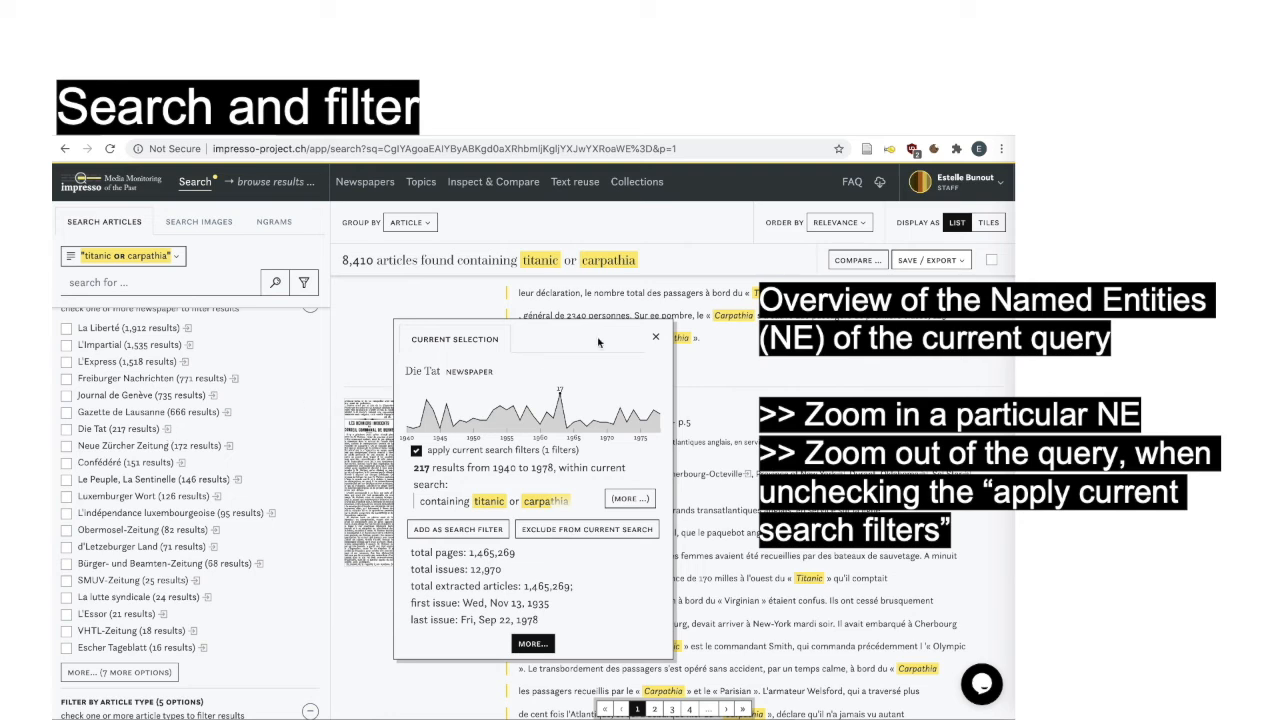
{"action": "left_click", "coordinate": [656, 336]}
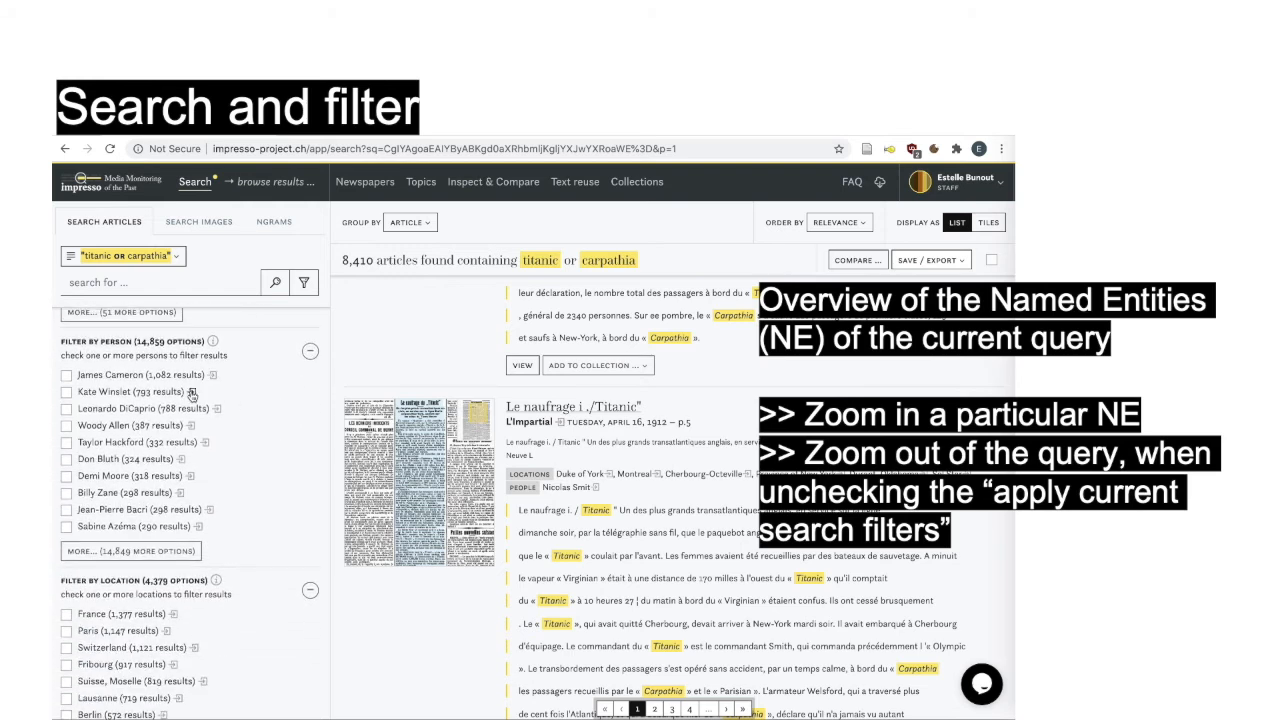
{"action": "mouse_move", "coordinate": [137, 352]}
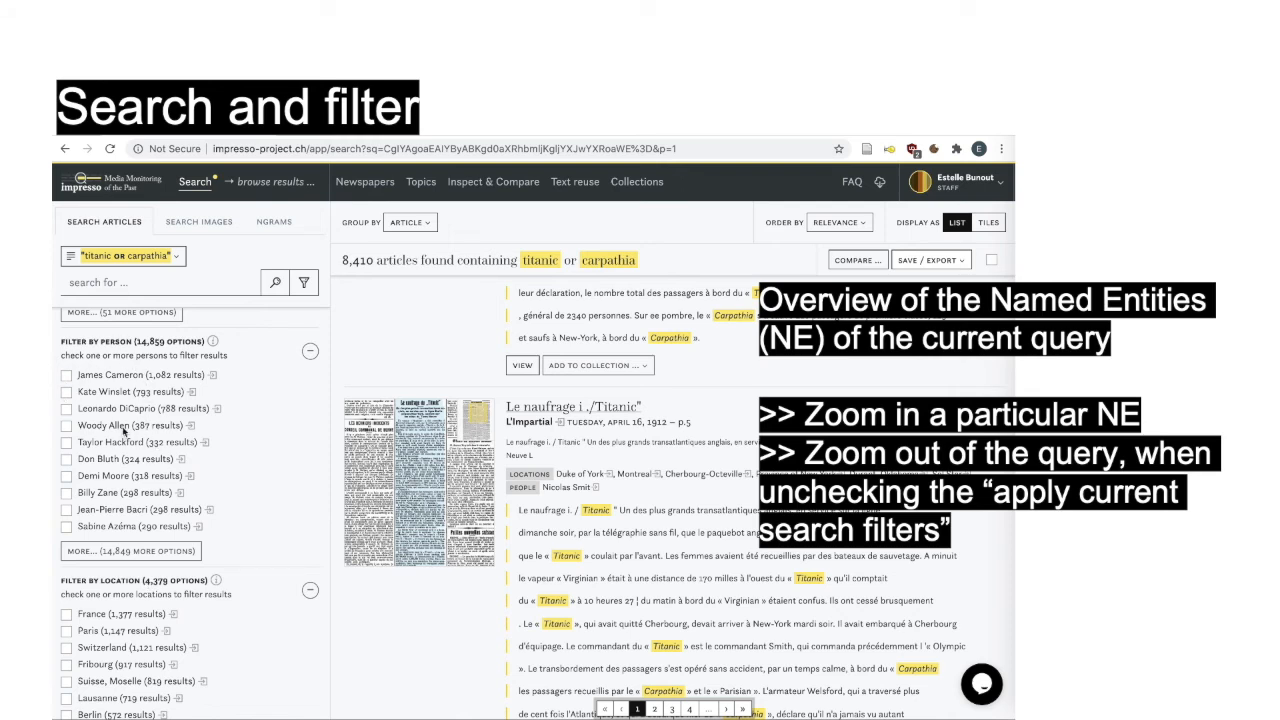
{"action": "left_click", "coordinate": [194, 391]}
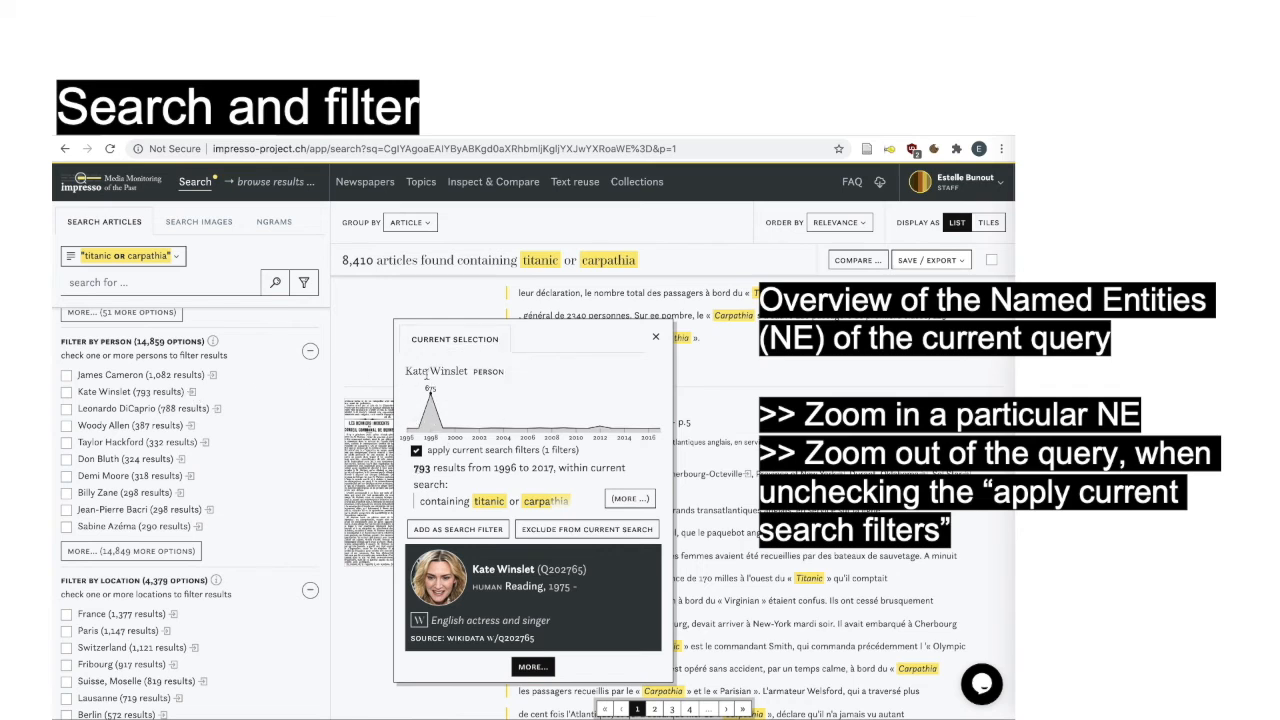
{"action": "mouse_move", "coordinate": [430, 390]}
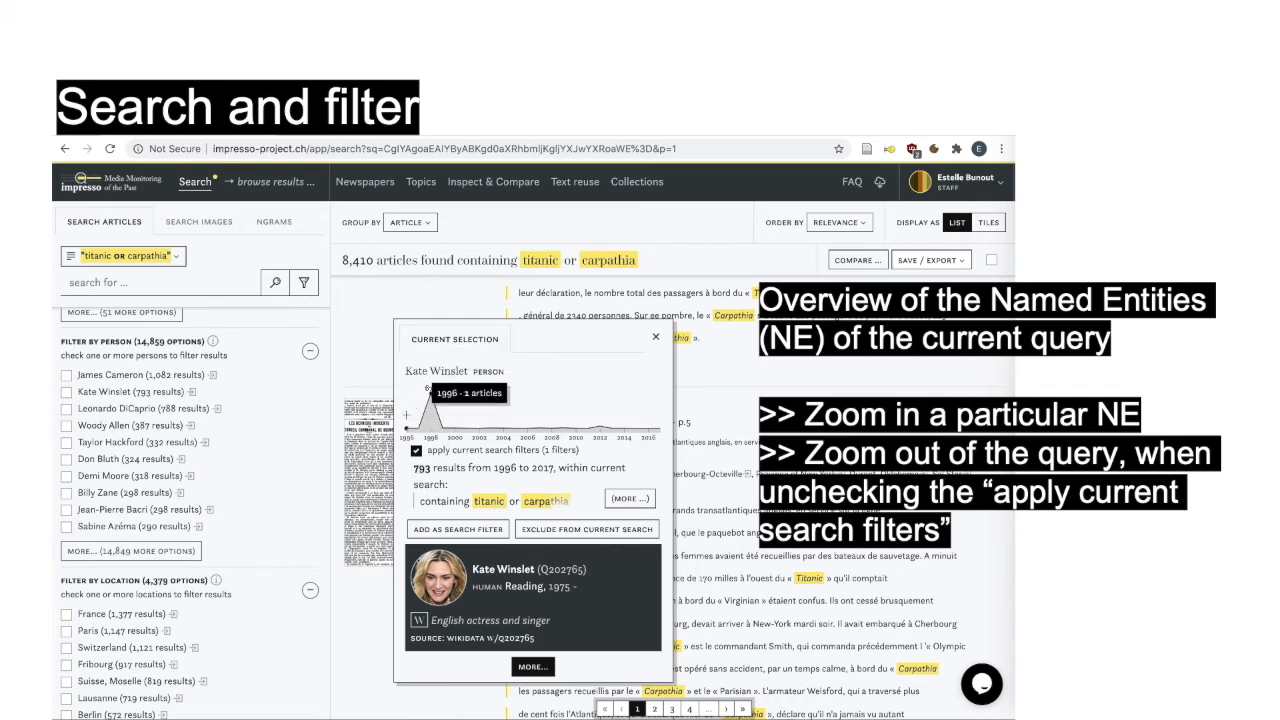
{"action": "mouse_move", "coordinate": [577, 428]}
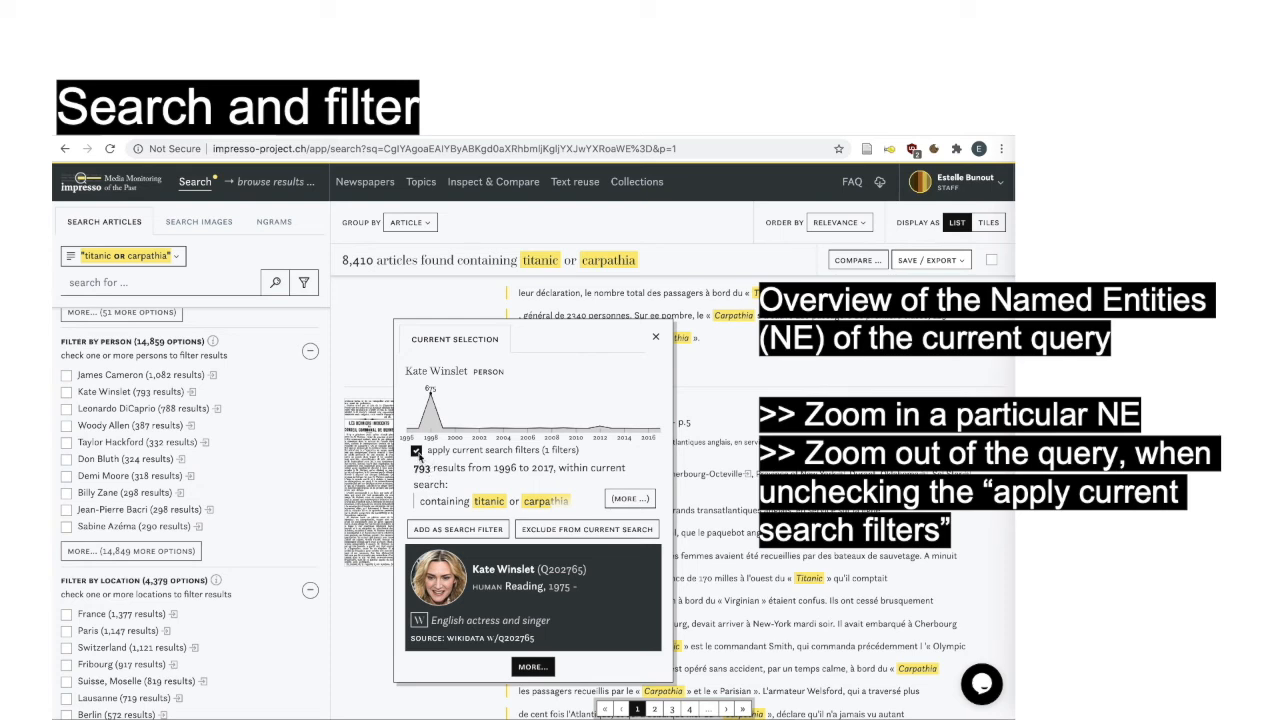
{"action": "left_click", "coordinate": [417, 452]}
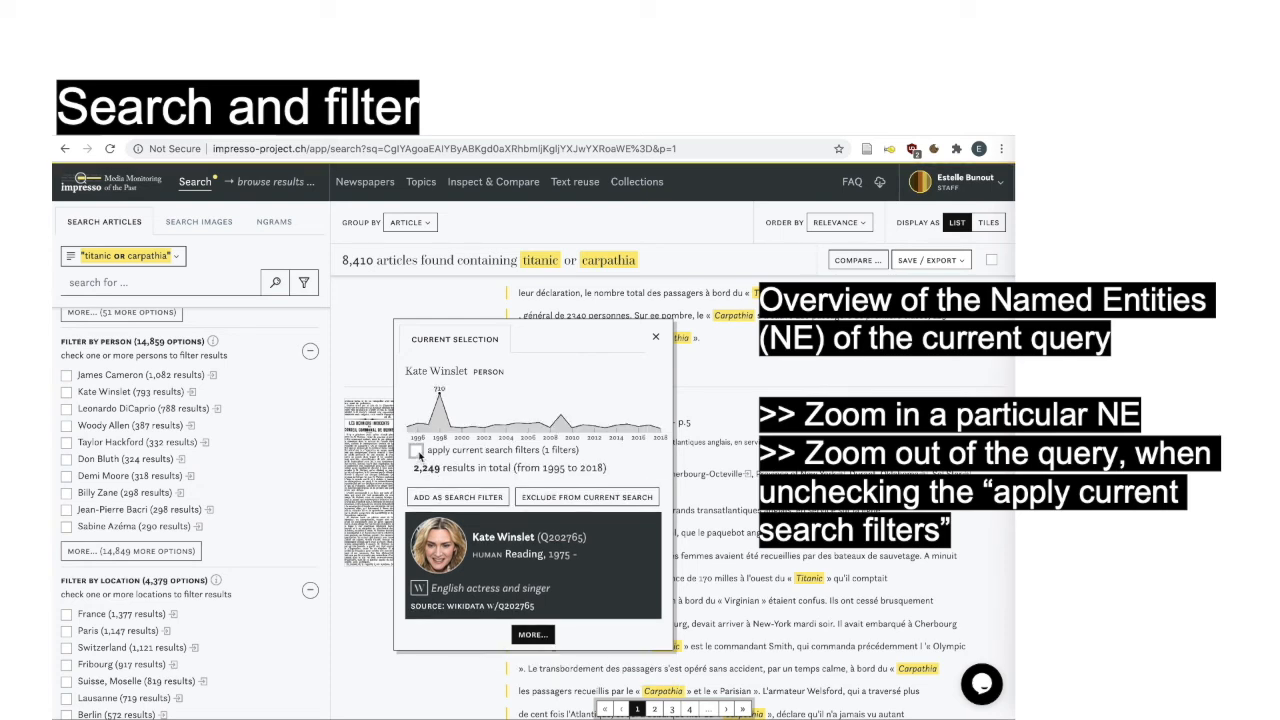
{"action": "mouse_move", "coordinate": [572, 425]}
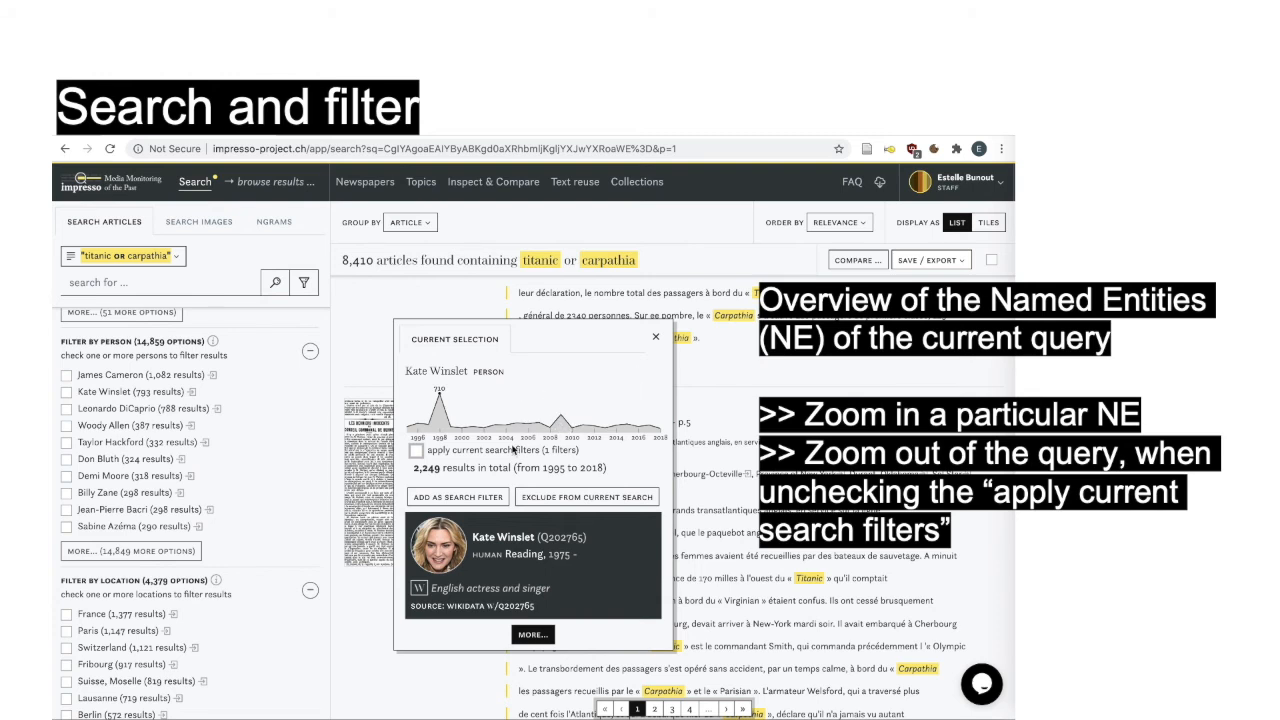
{"action": "left_click", "coordinate": [416, 451]}
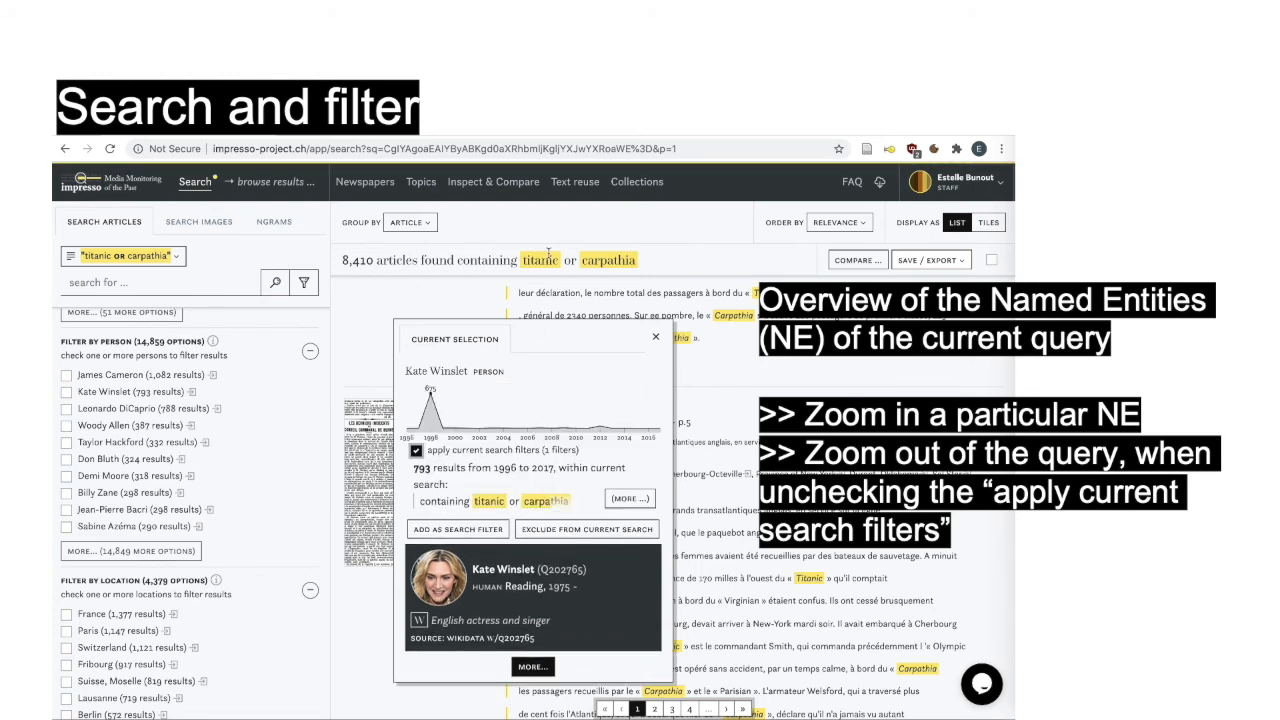
{"action": "left_click", "coordinate": [655, 336]}
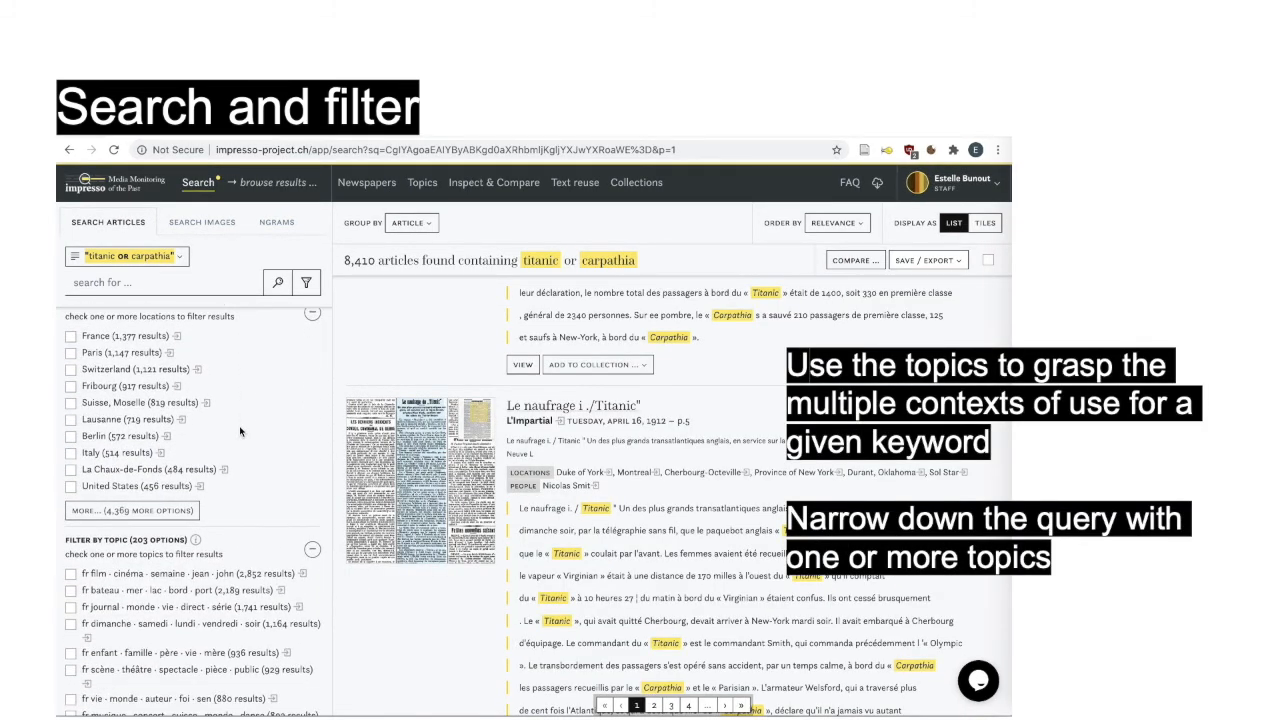
Step: Filter results by the 'fr bateau · mer · lac · bord · port' topic, leaving 2,189 articles
{"action": "scroll", "scroll_direction": "down", "scroll_amount": 3}
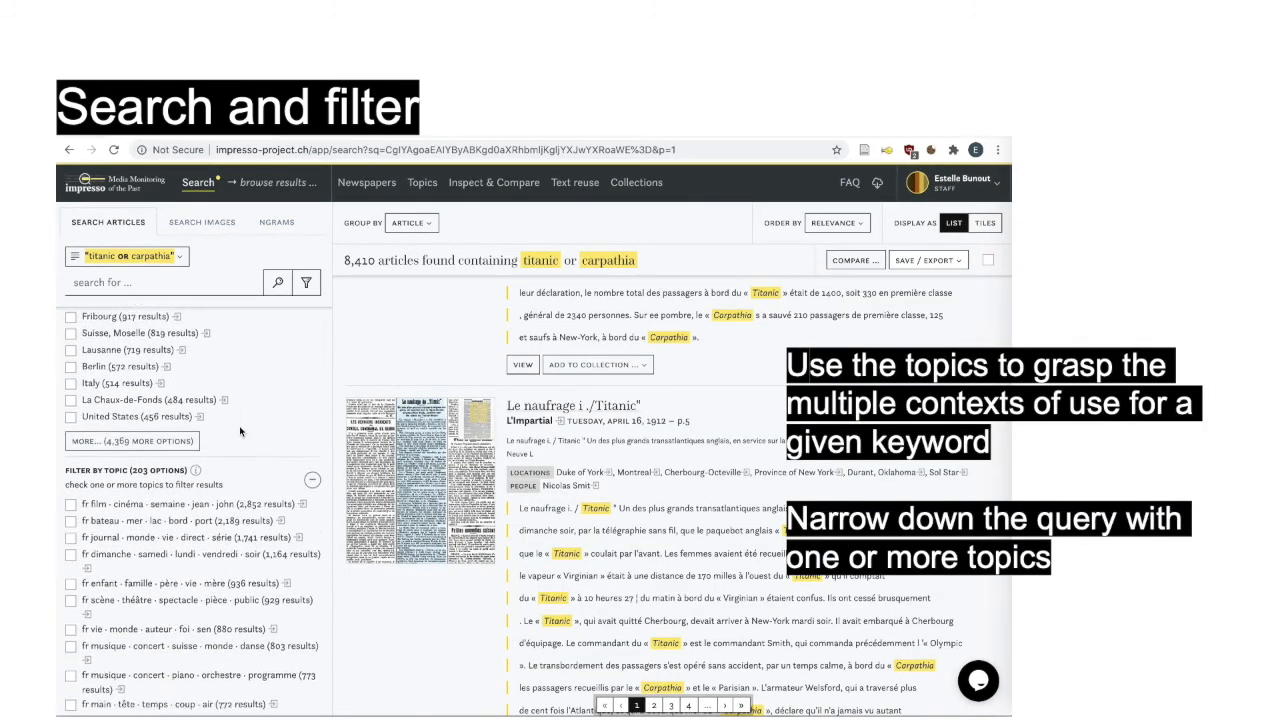
{"action": "scroll", "scroll_direction": "down", "scroll_amount": 3}
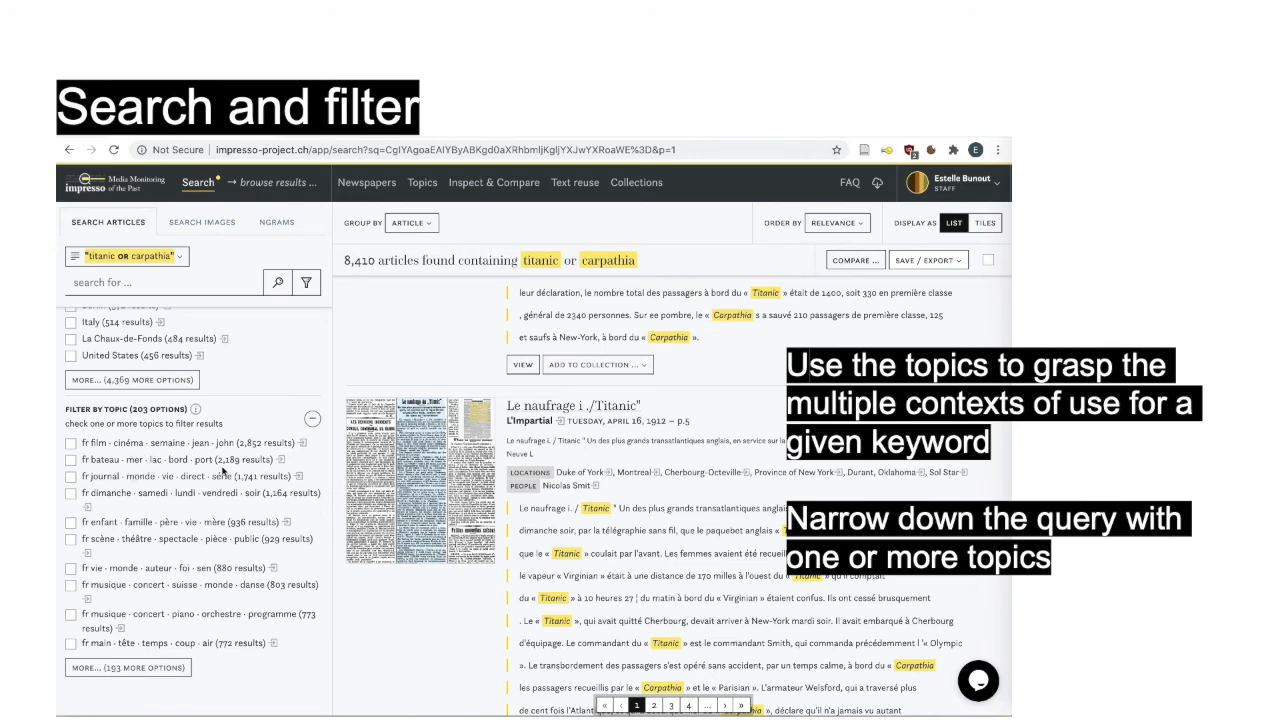
{"action": "left_click", "coordinate": [70, 459]}
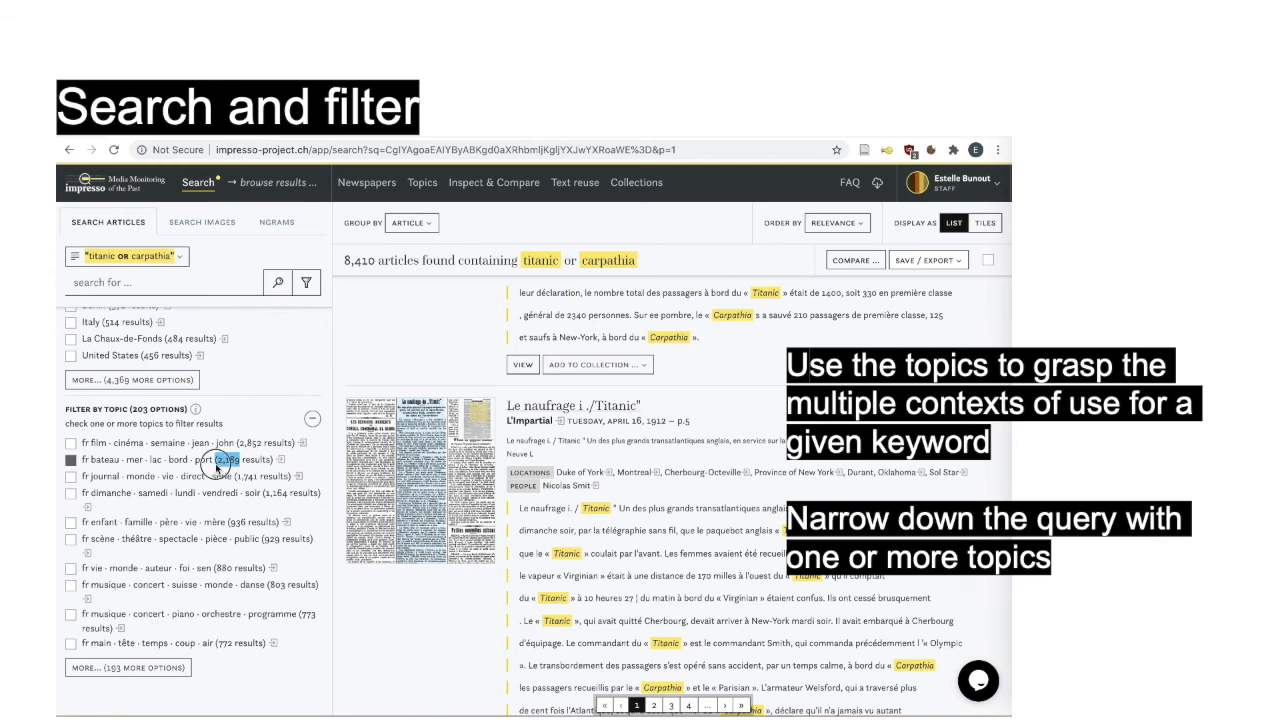
{"action": "left_click", "coordinate": [70, 459]}
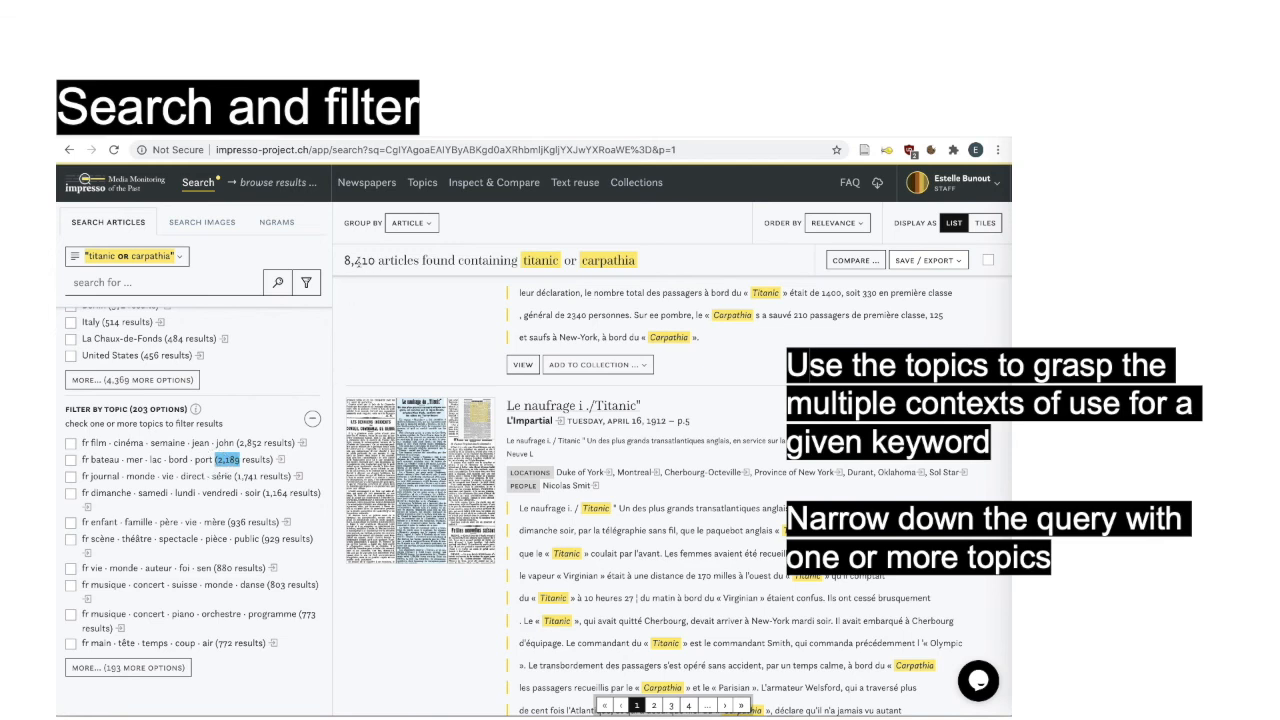
{"action": "left_click", "coordinate": [283, 462]}
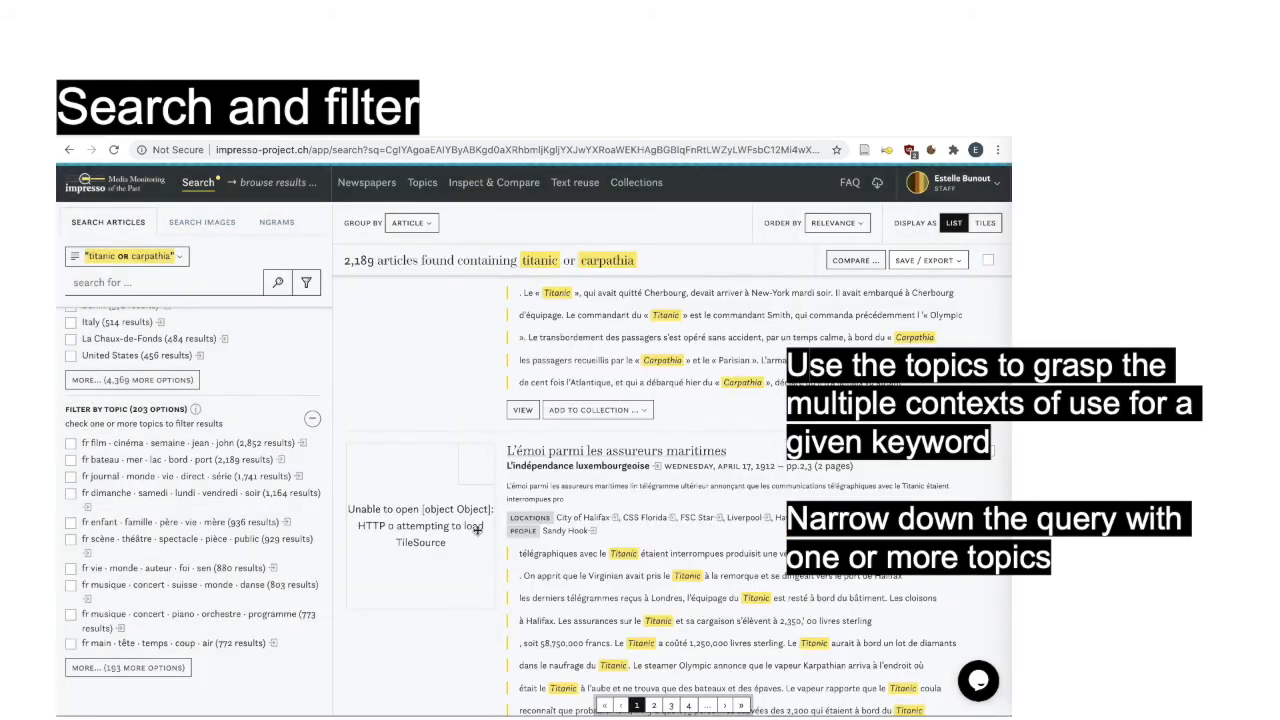
Step: Exclude the 'fr film · cinéma · semaine · jean · john' topic, leaving 1,539 articles
{"action": "left_click", "coordinate": [70, 475]}
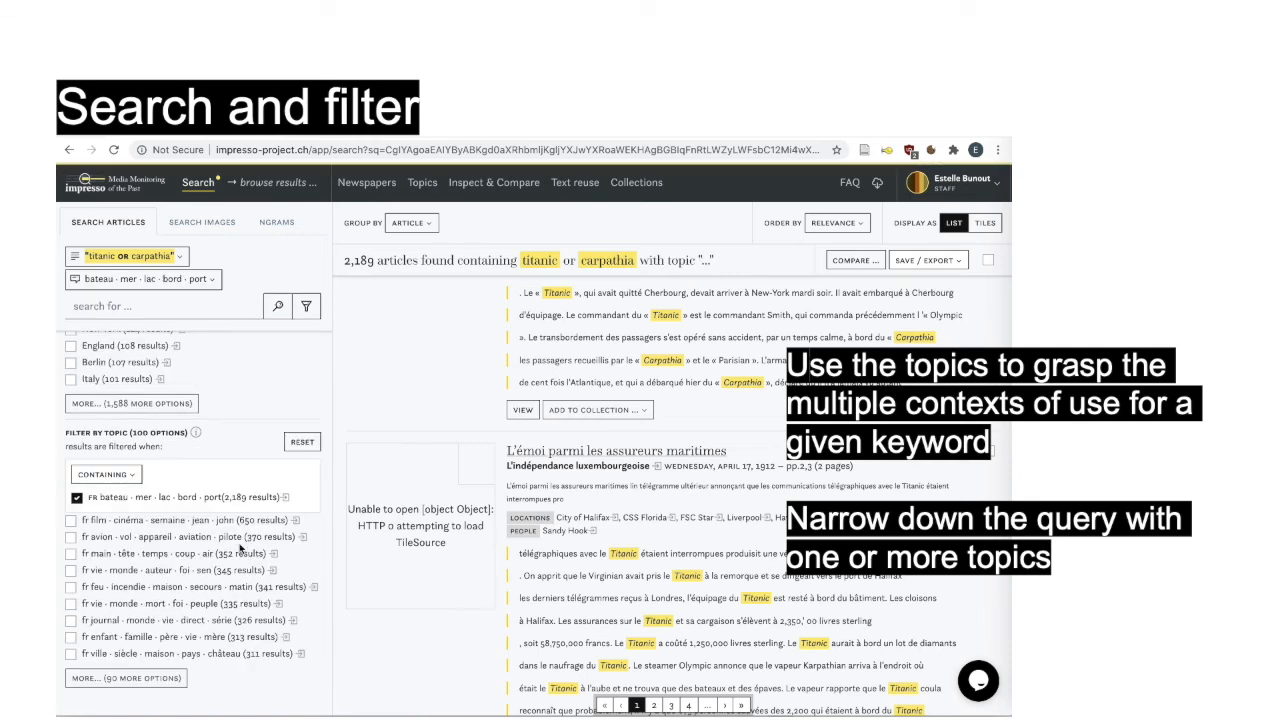
{"action": "left_click", "coordinate": [299, 522]}
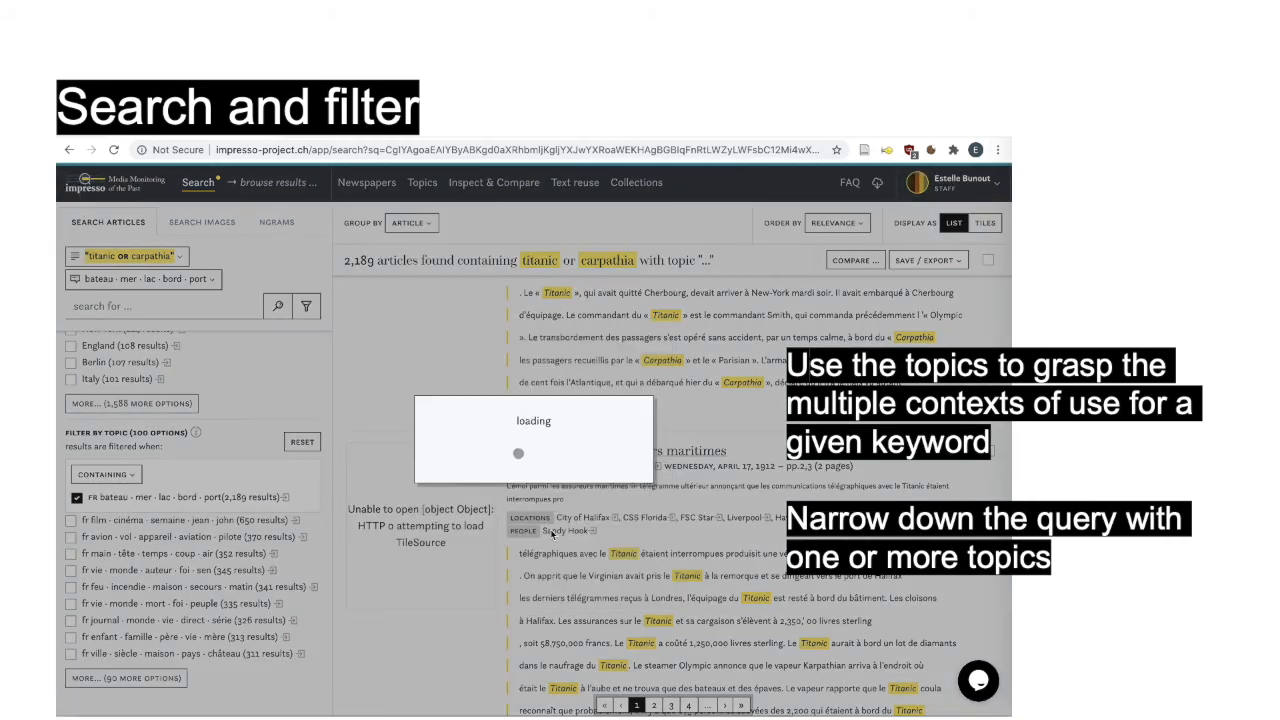
{"action": "left_click", "coordinate": [89, 519]}
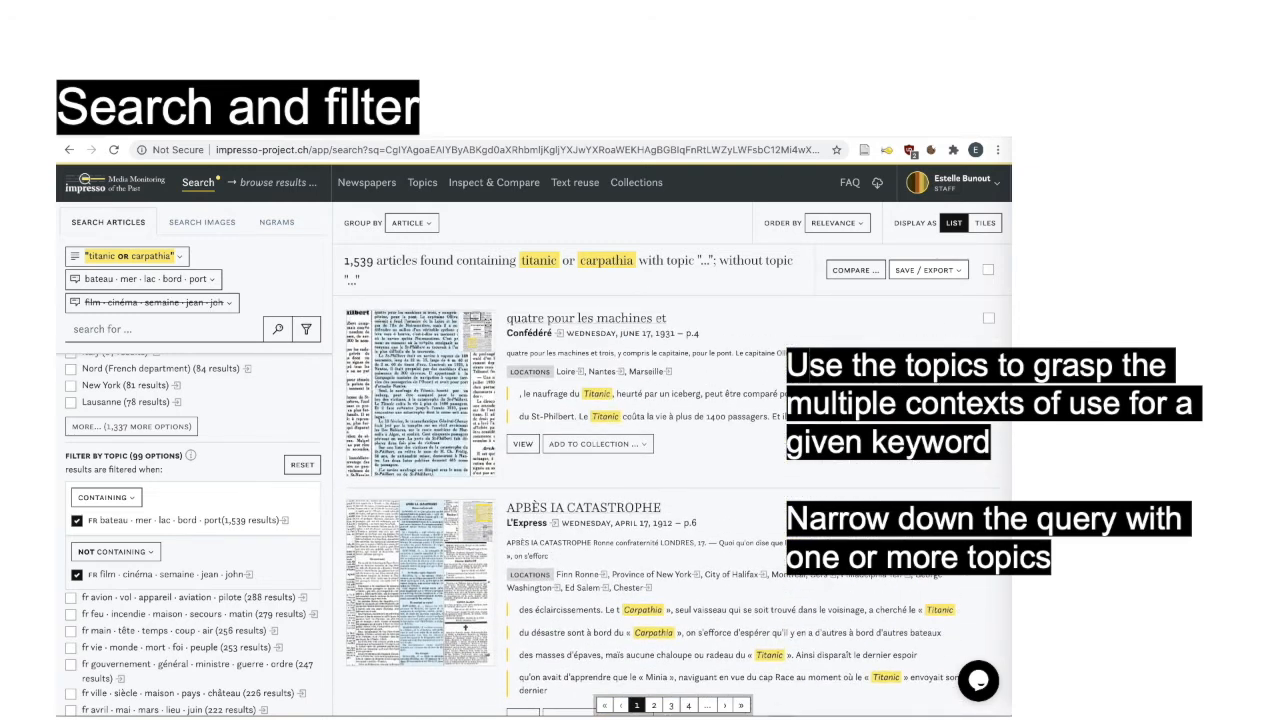
{"action": "left_click", "coordinate": [494, 182]}
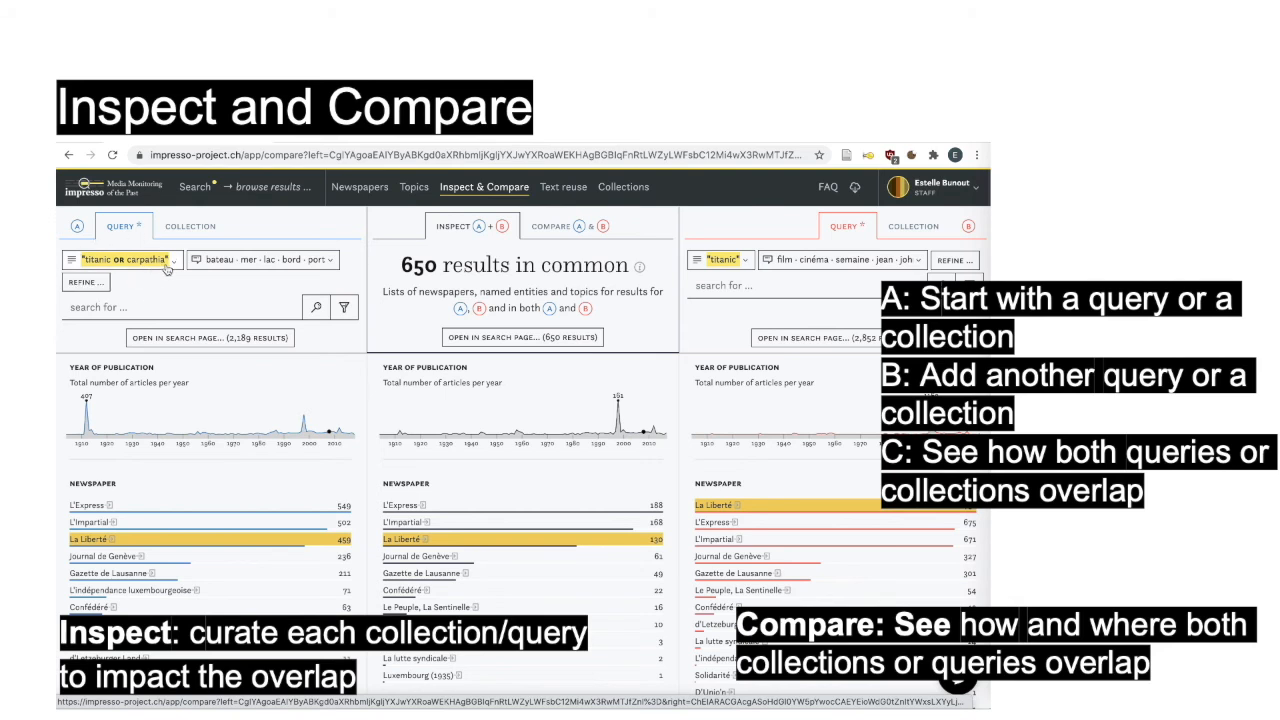
{"action": "mouse_move", "coordinate": [221, 285]}
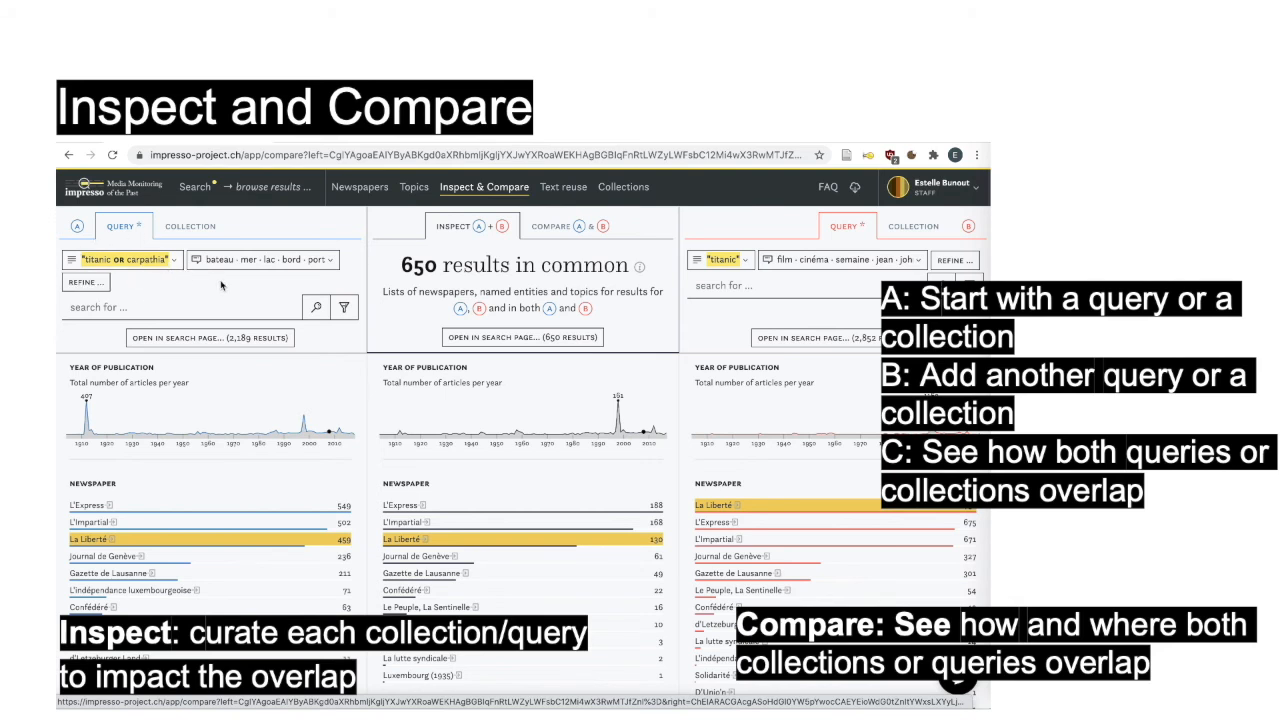
{"action": "mouse_move", "coordinate": [230, 278]}
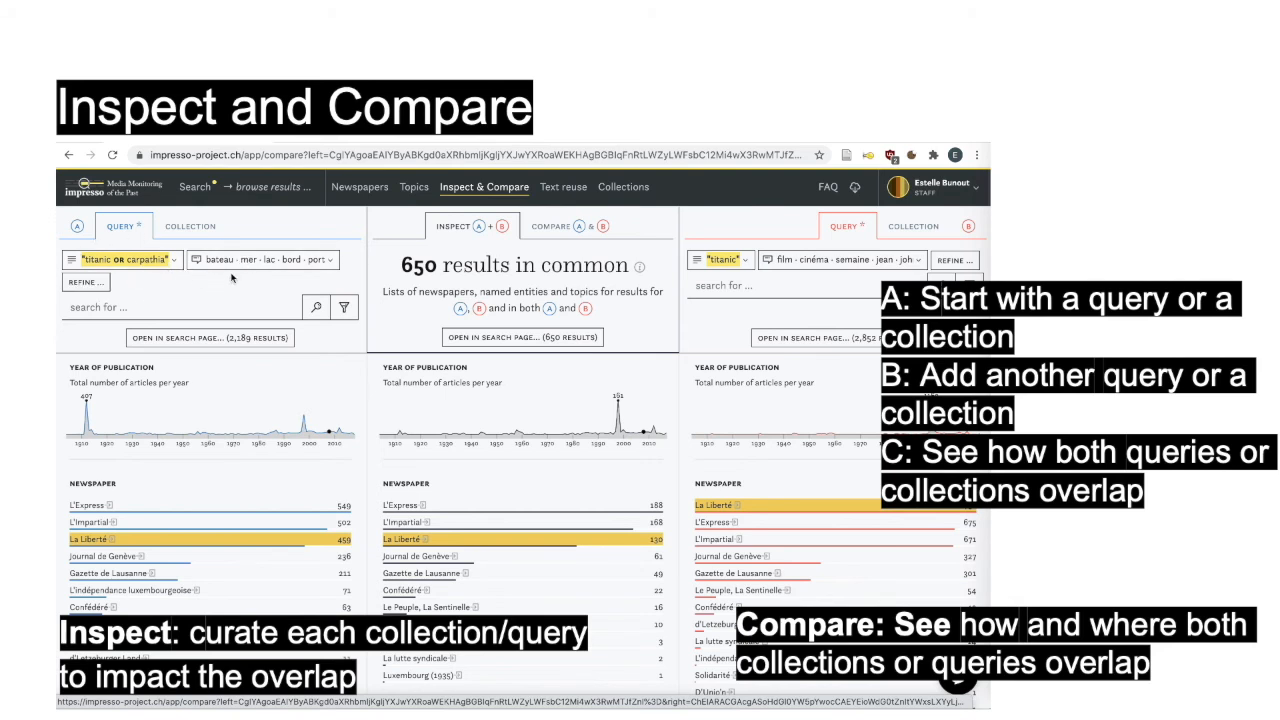
{"action": "mouse_move", "coordinate": [591, 396]}
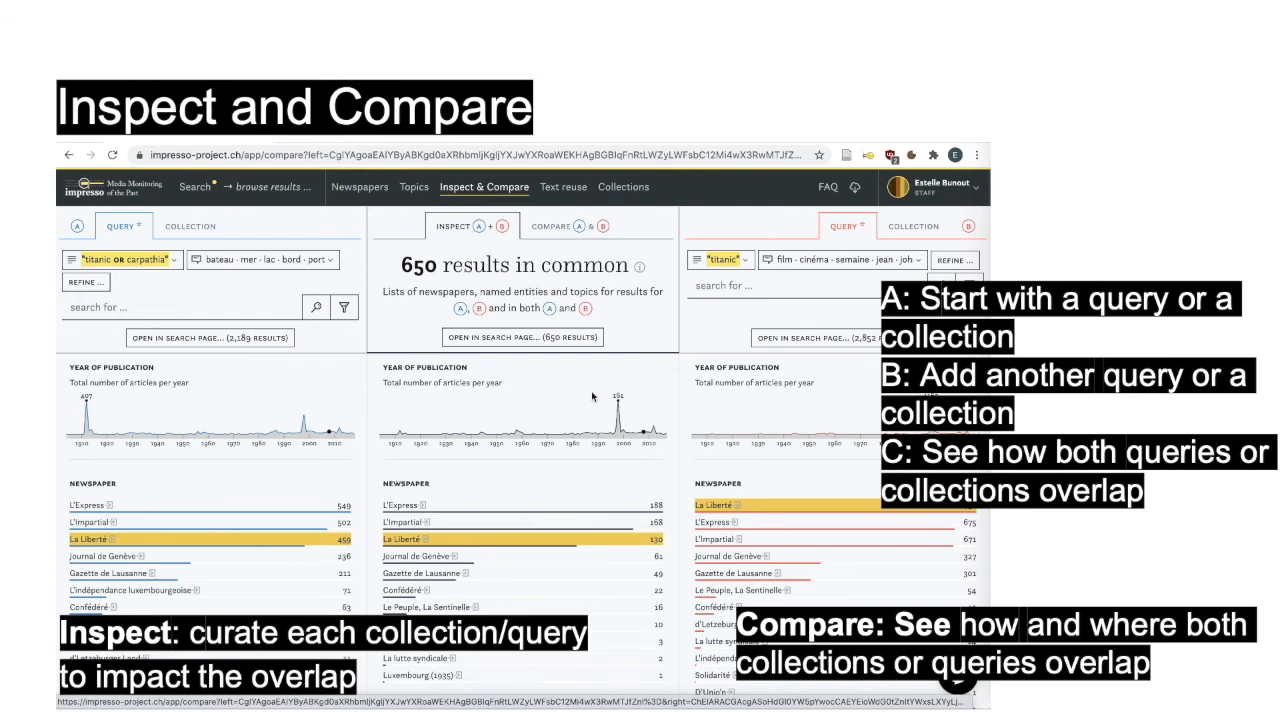
{"action": "mouse_move", "coordinate": [782, 265]}
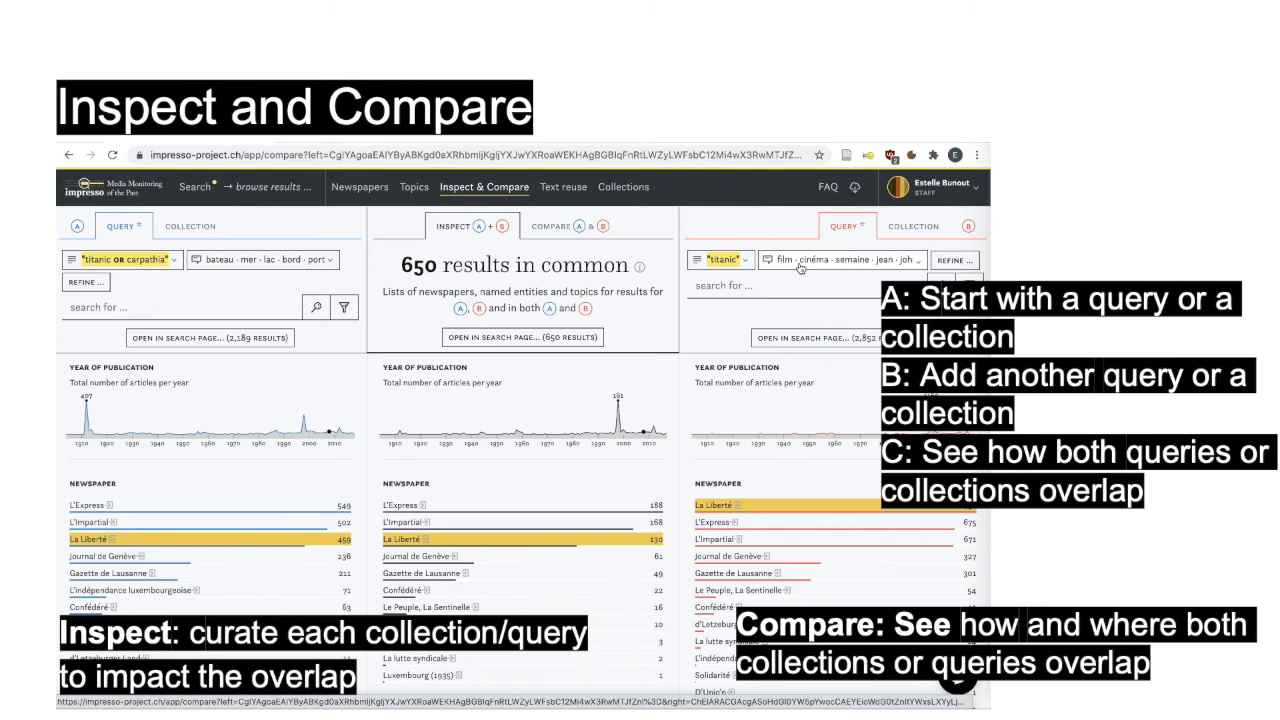
{"action": "mouse_move", "coordinate": [527, 390]}
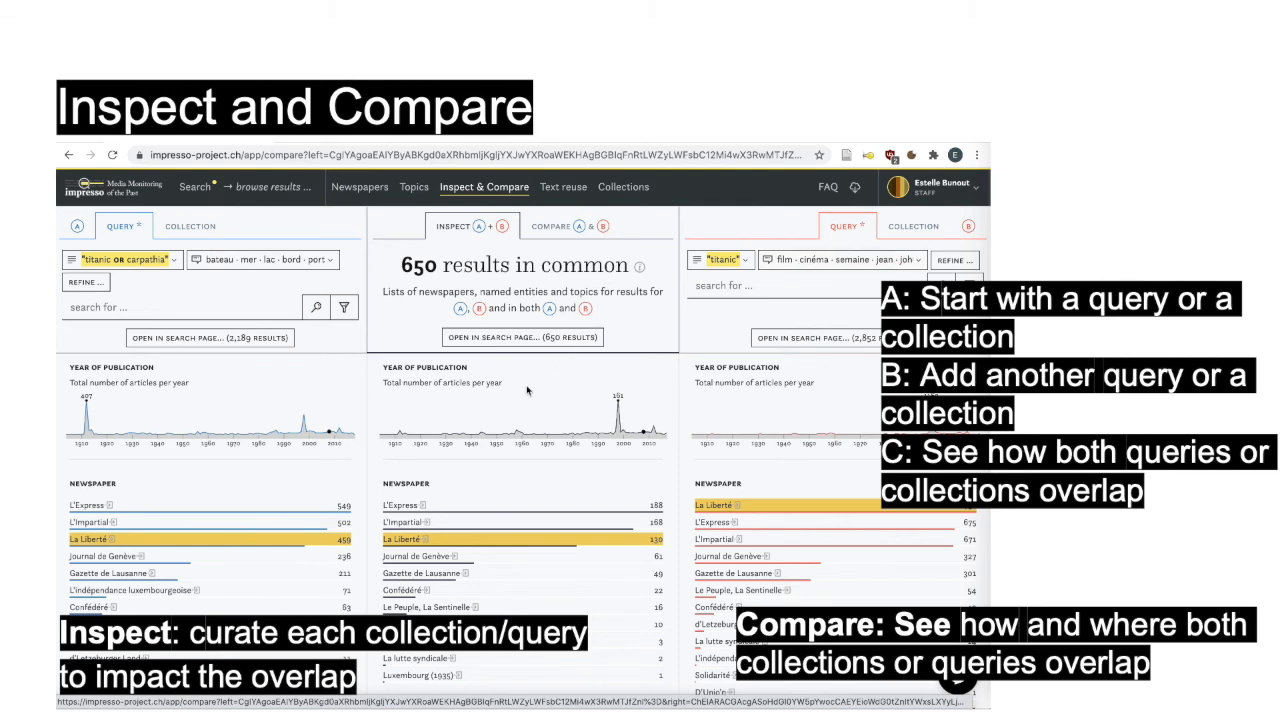
{"action": "mouse_move", "coordinate": [185, 420]}
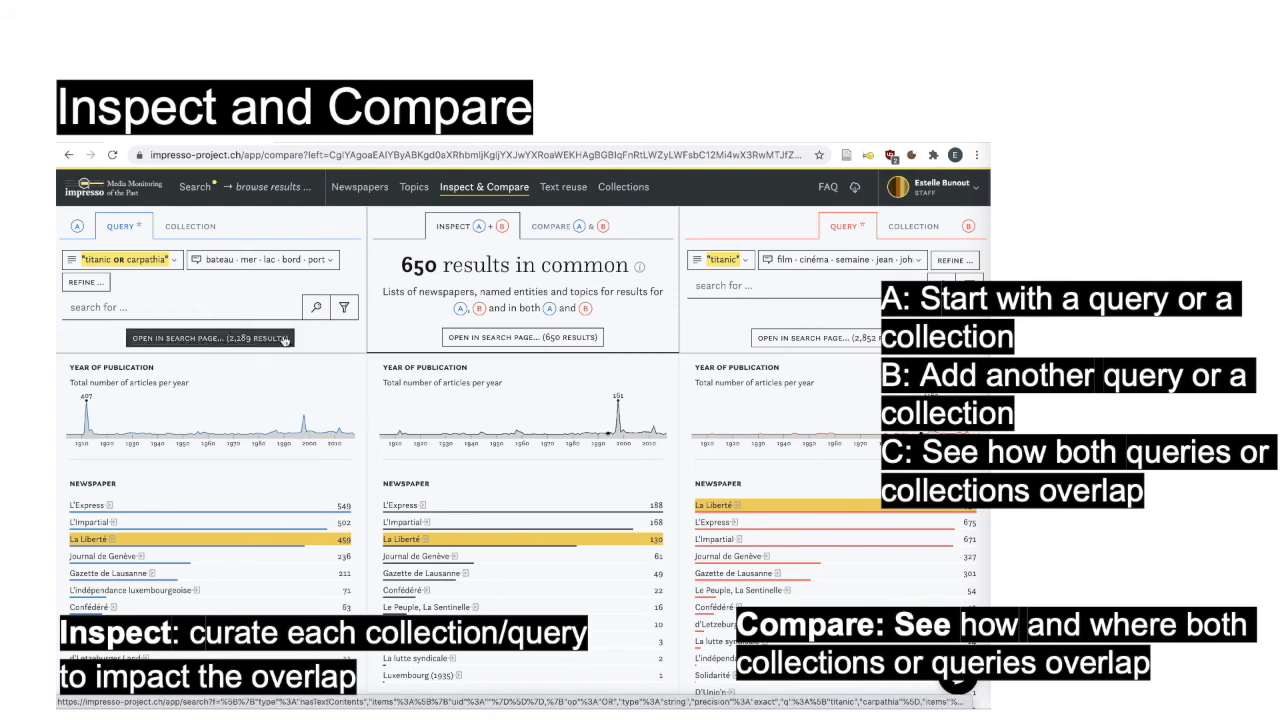
{"action": "mouse_move", "coordinate": [339, 366]}
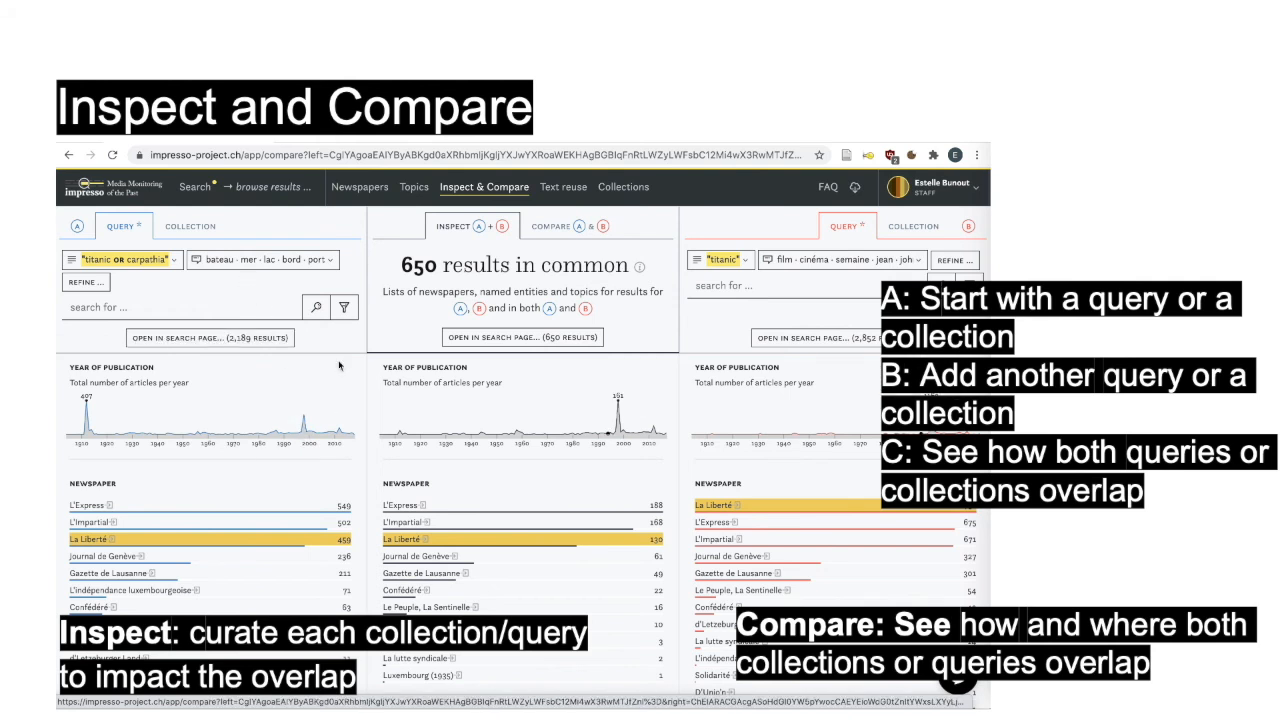
{"action": "mouse_move", "coordinate": [525, 328]}
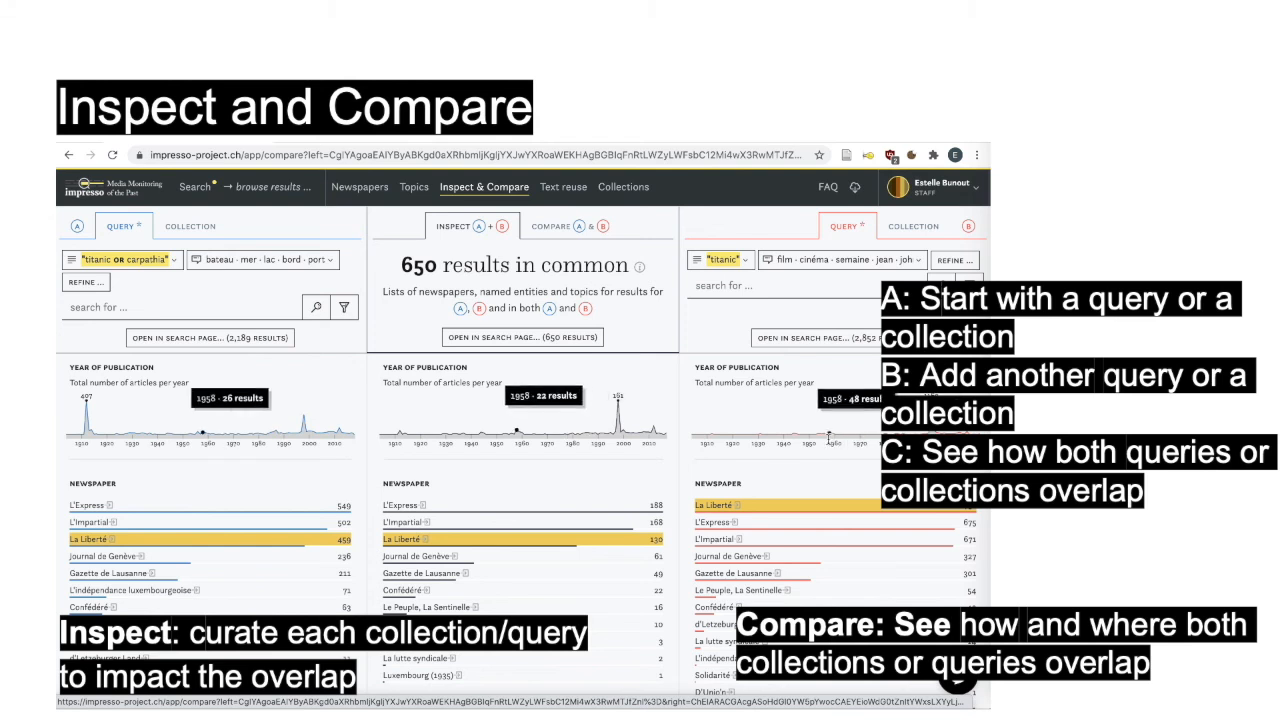
{"action": "mouse_move", "coordinate": [820, 443]}
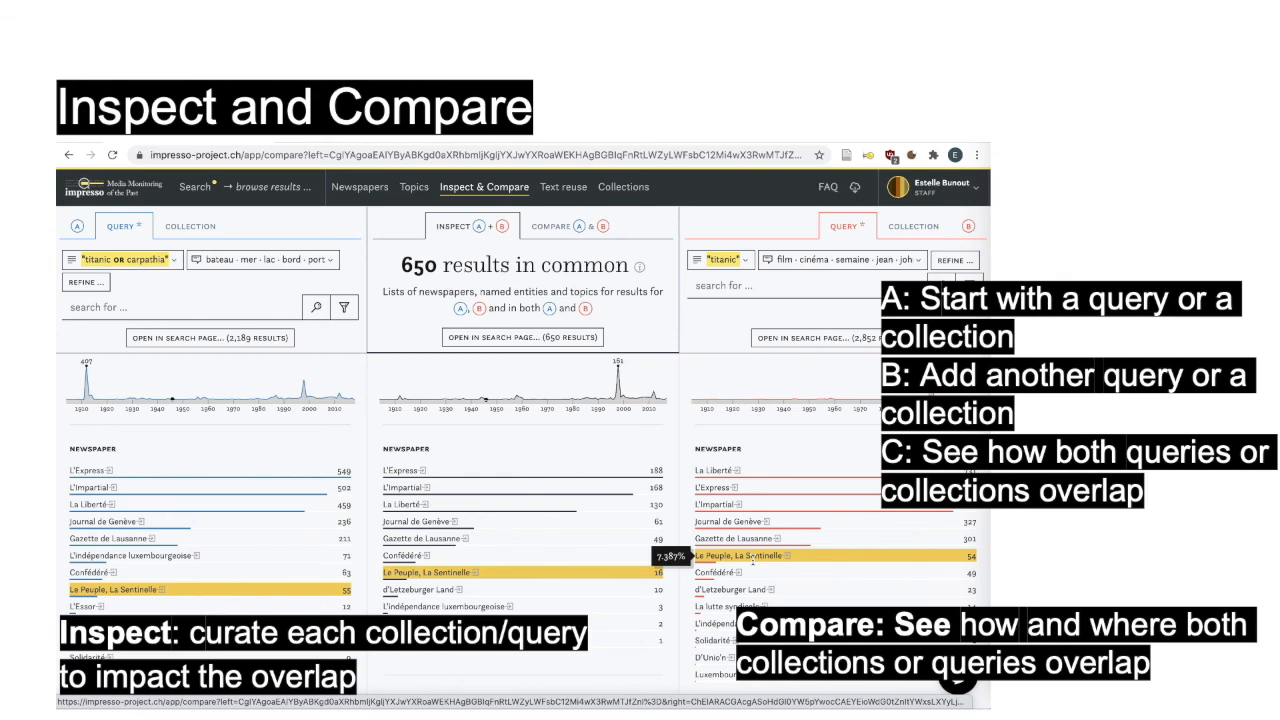
{"action": "scroll", "scroll_direction": "down", "scroll_amount": 3}
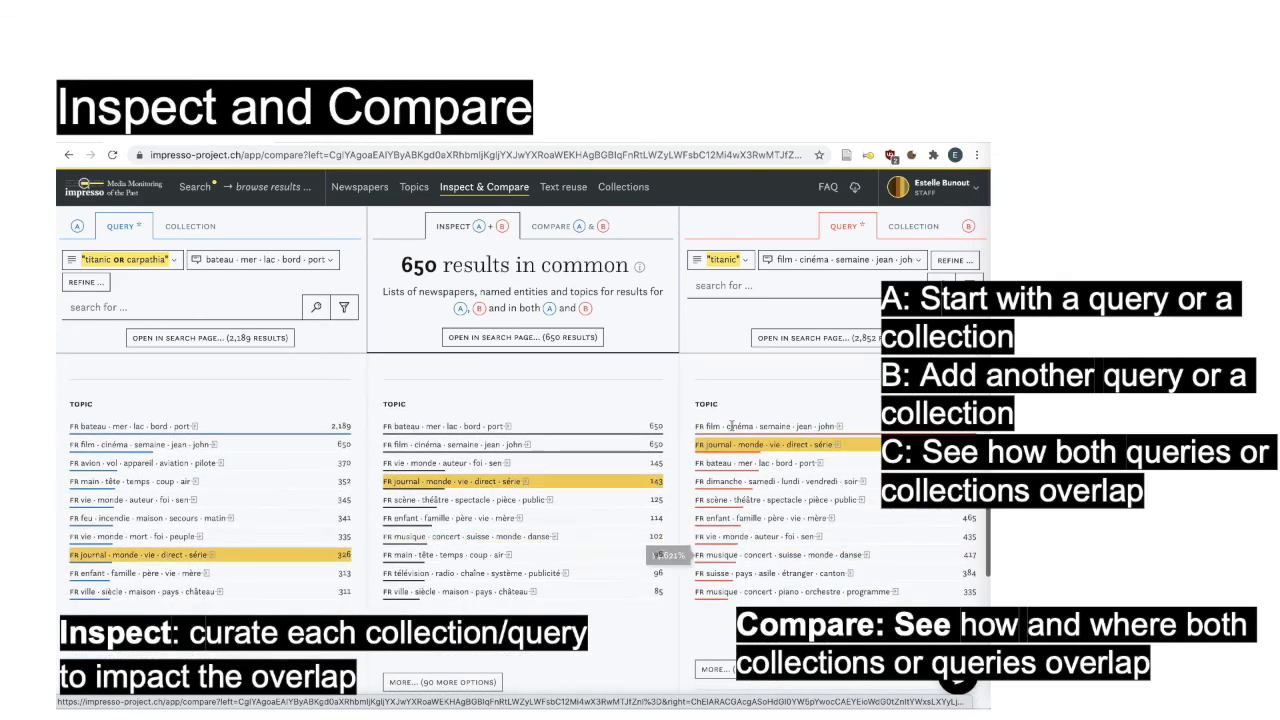
{"action": "scroll", "scroll_direction": "down", "scroll_amount": 3}
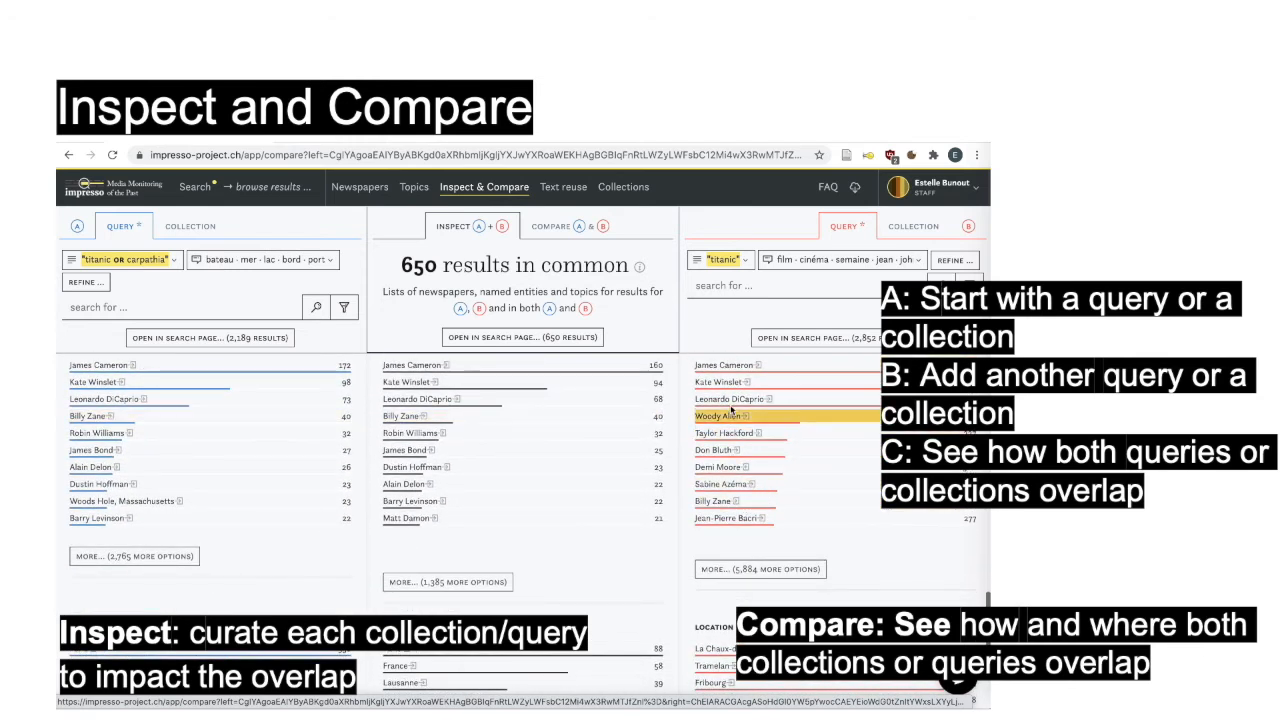
{"action": "scroll", "scroll_direction": "down", "scroll_amount": 3}
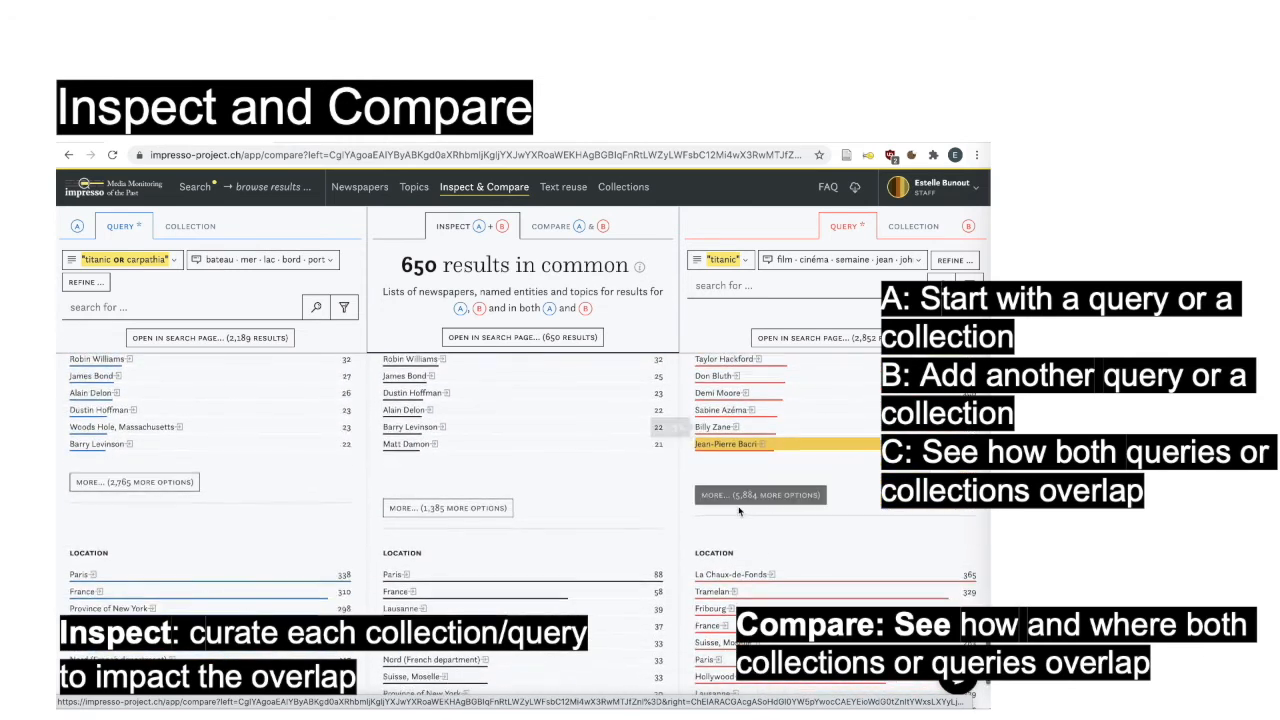
{"action": "scroll", "scroll_direction": "down", "scroll_amount": 3}
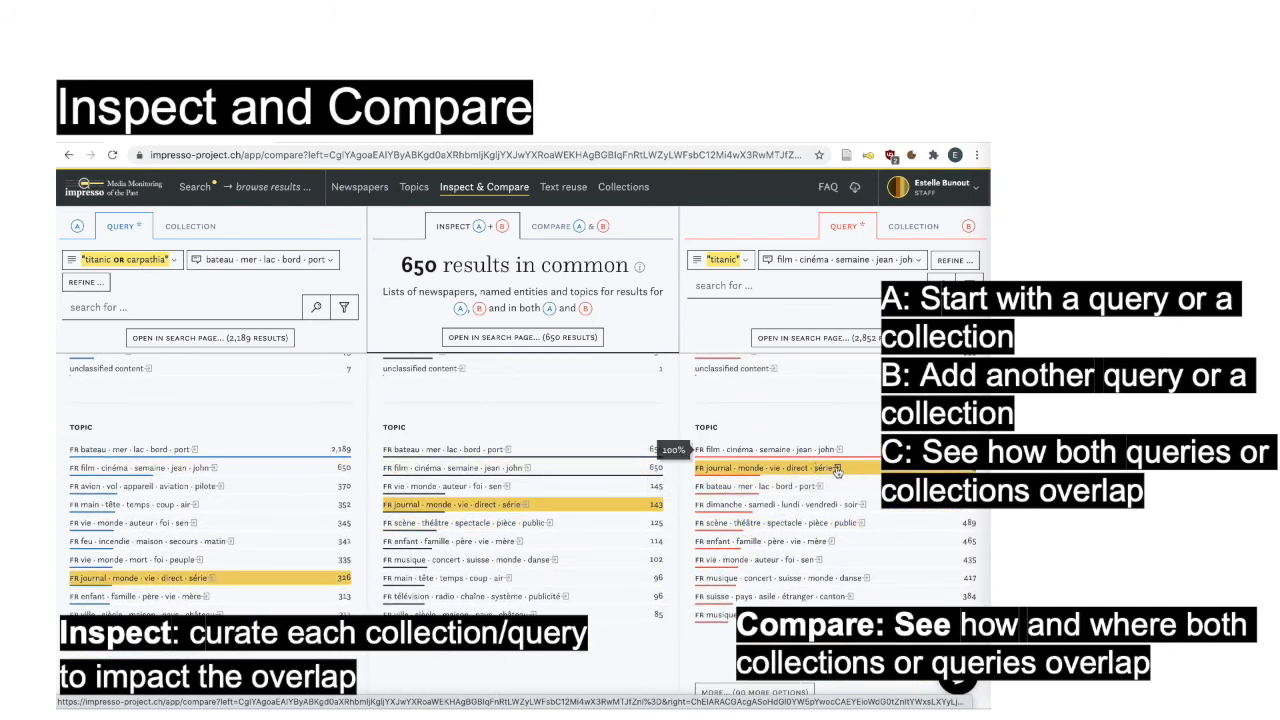
{"action": "left_click", "coordinate": [810, 468]}
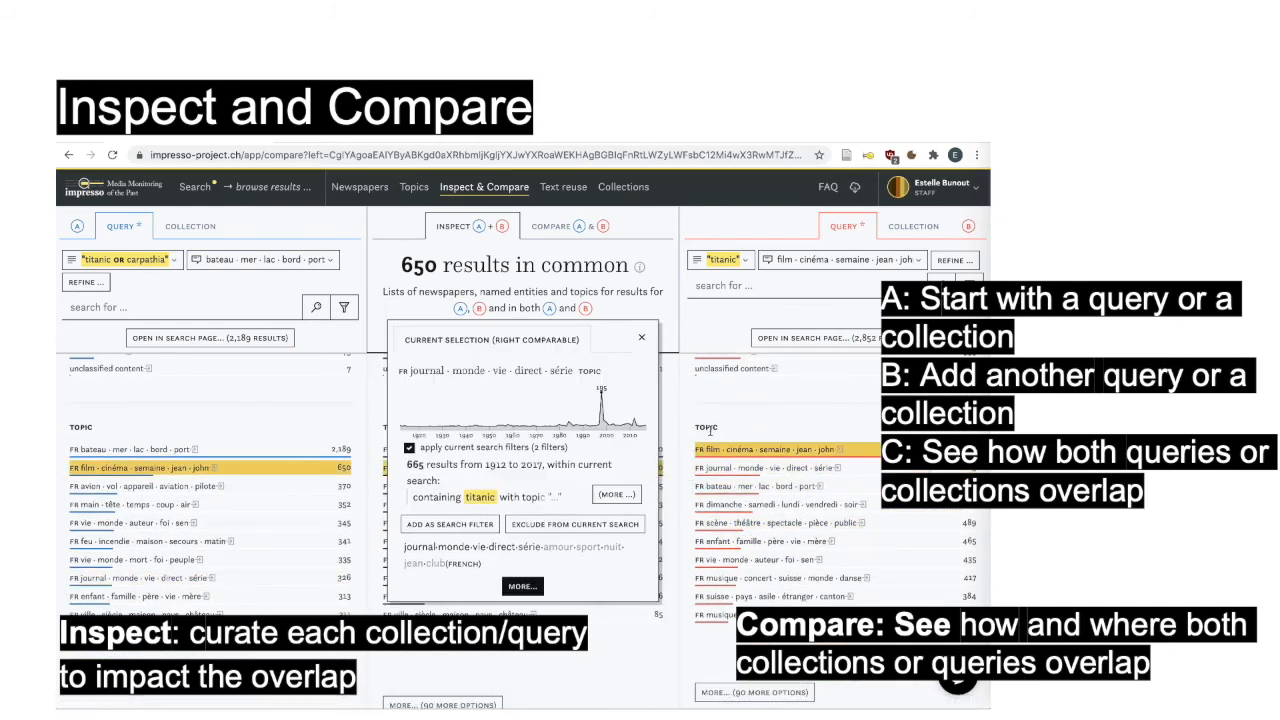
{"action": "left_click", "coordinate": [641, 337]}
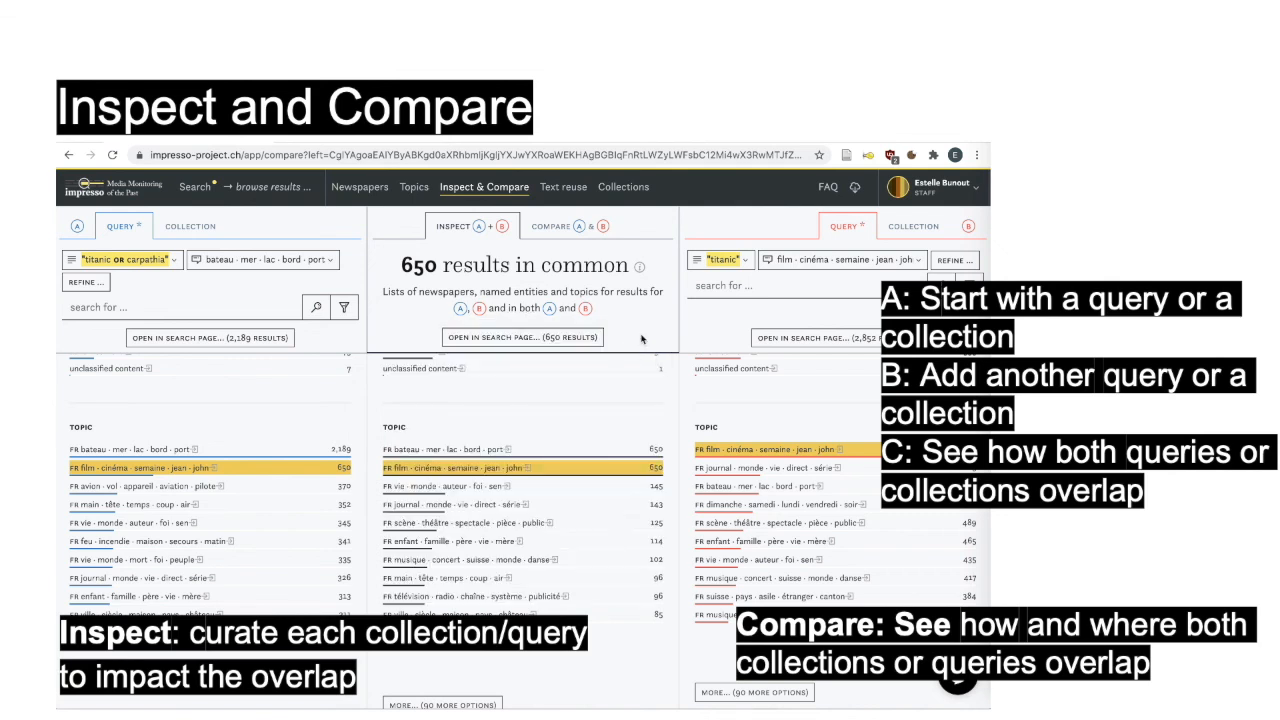
{"action": "scroll", "scroll_direction": "up", "scroll_amount": 3}
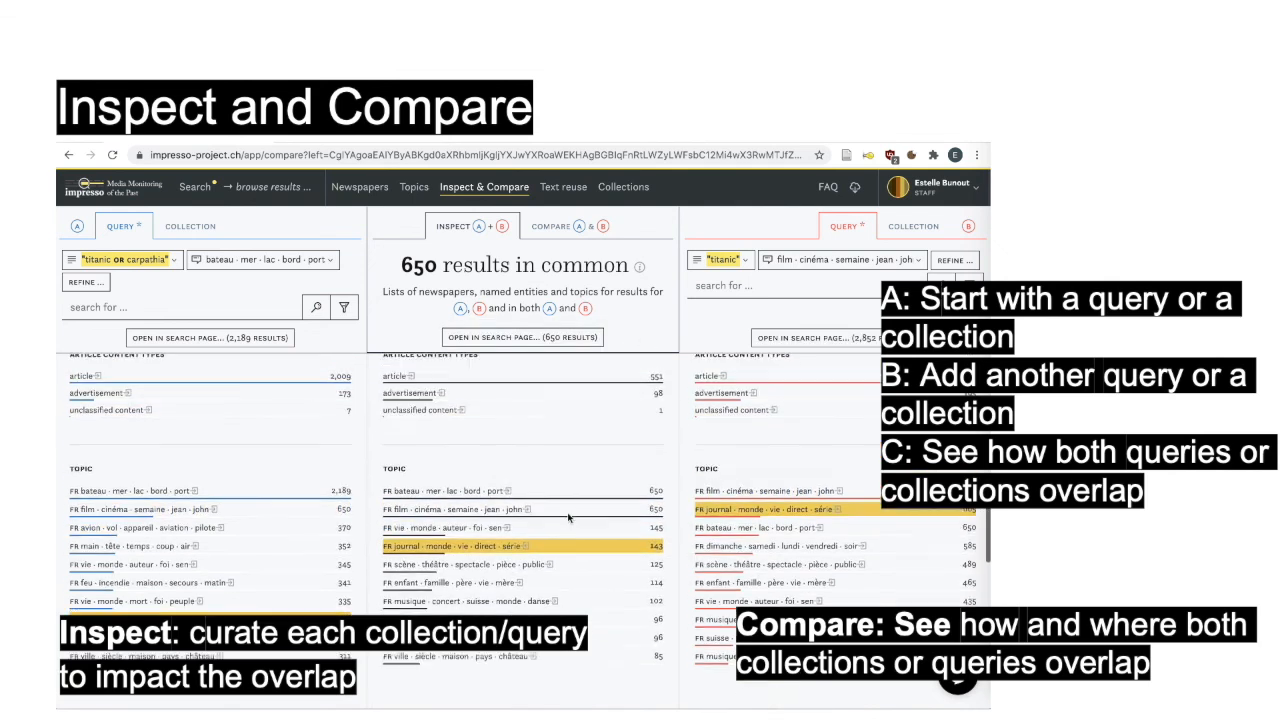
{"action": "scroll", "scroll_direction": "down", "scroll_amount": 3}
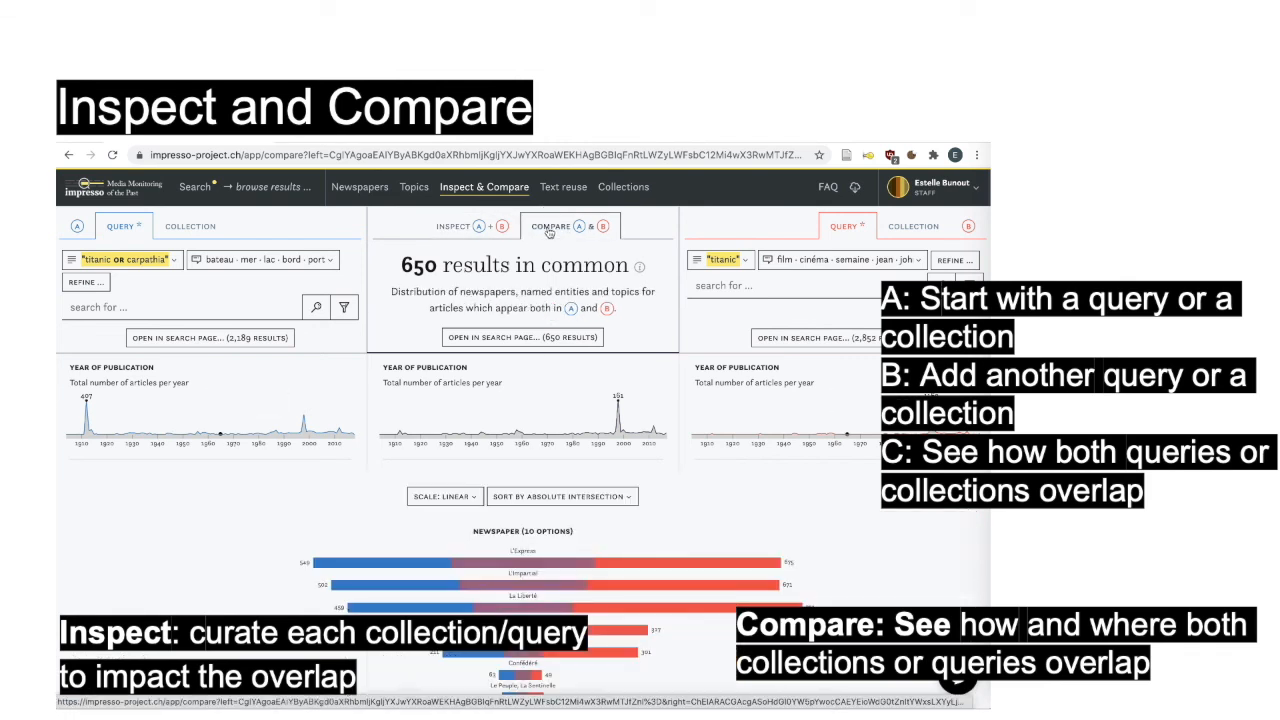
{"action": "mouse_move", "coordinate": [645, 583]}
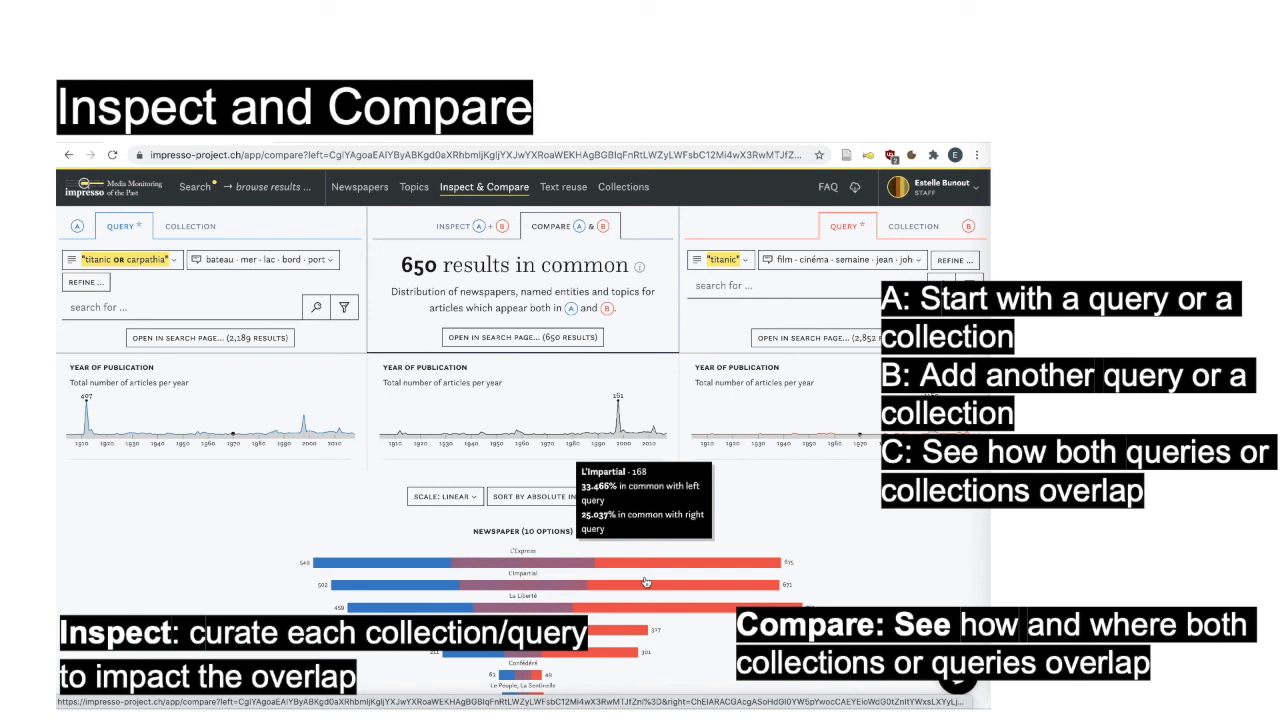
{"action": "mouse_move", "coordinate": [241, 544]}
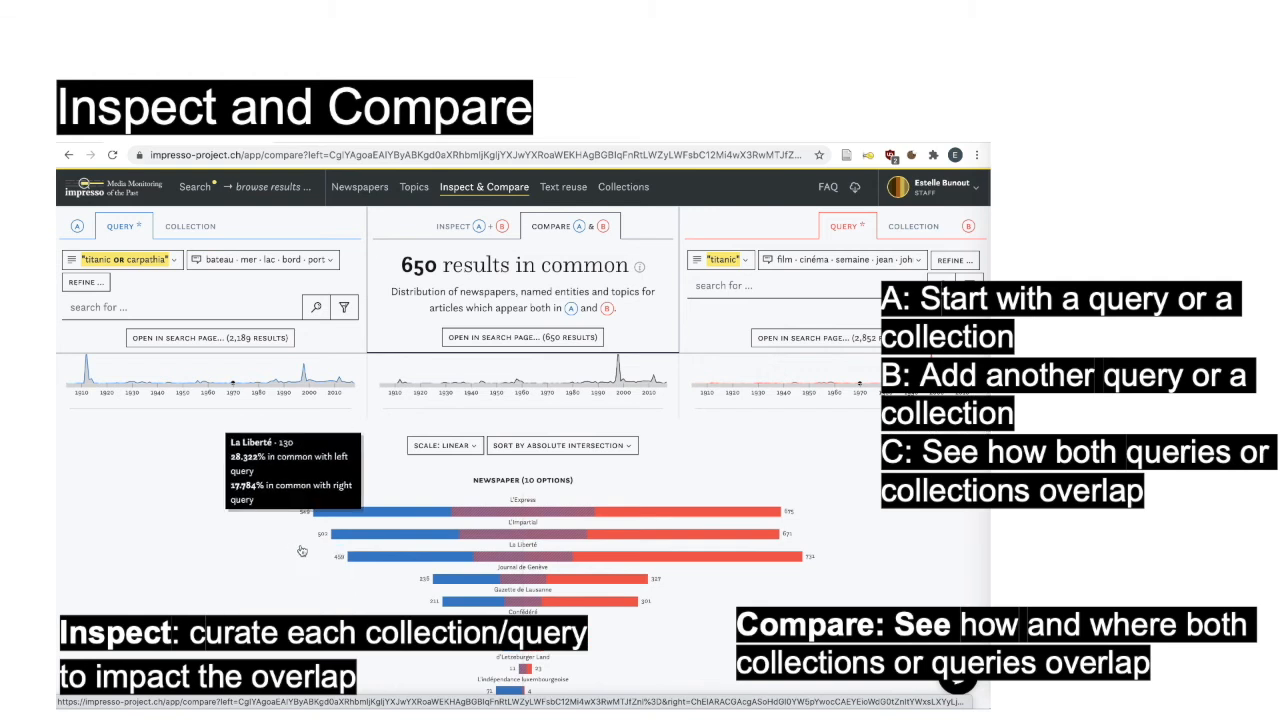
{"action": "mouse_move", "coordinate": [505, 516]}
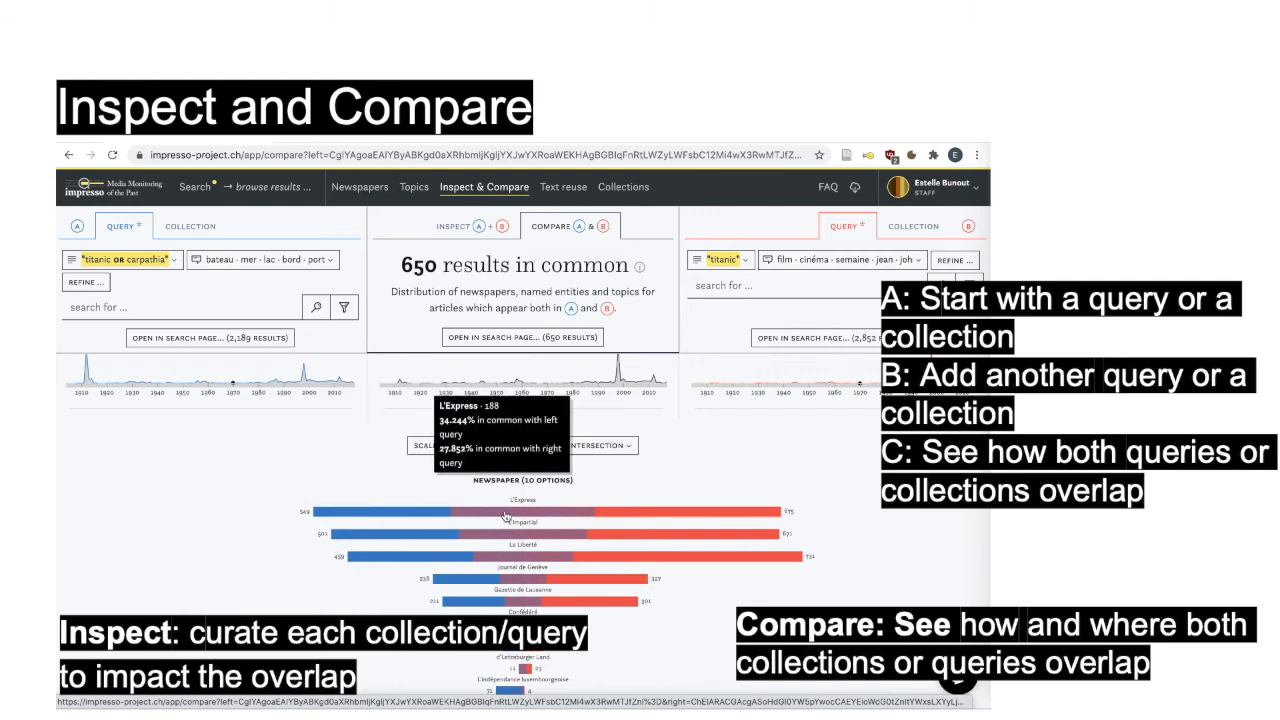
{"action": "mouse_move", "coordinate": [725, 498]}
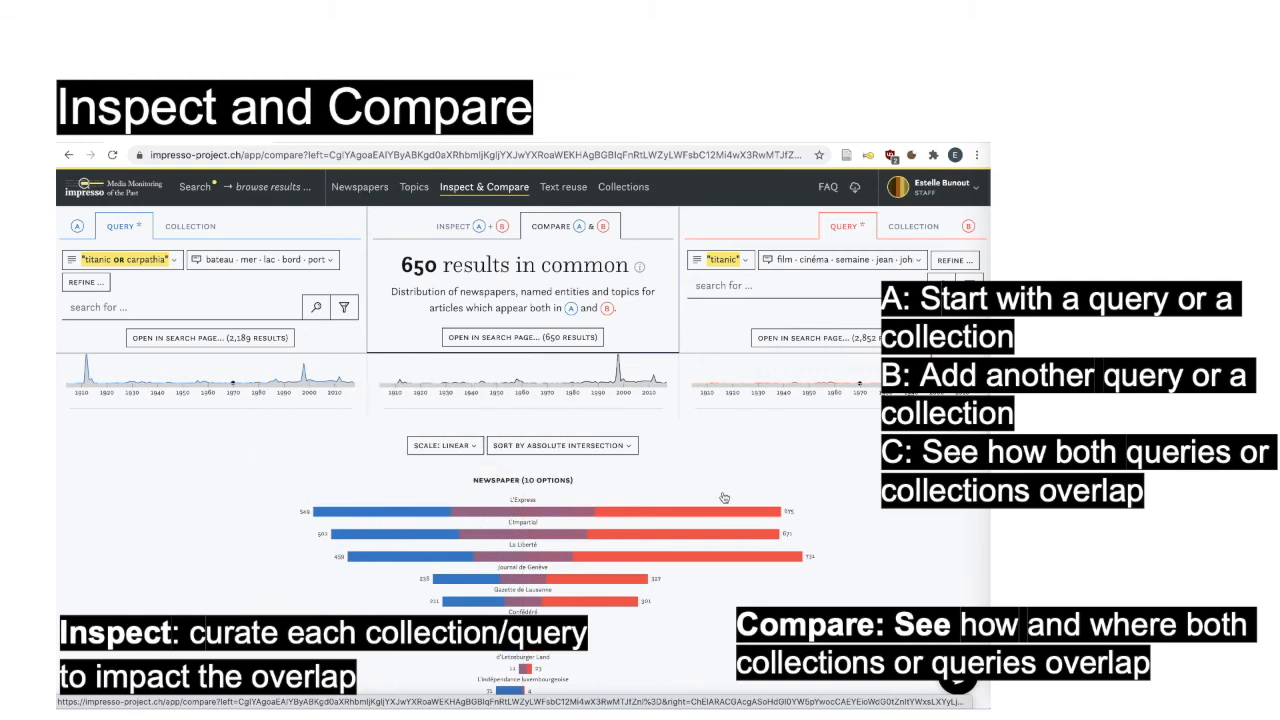
{"action": "mouse_move", "coordinate": [263, 499]}
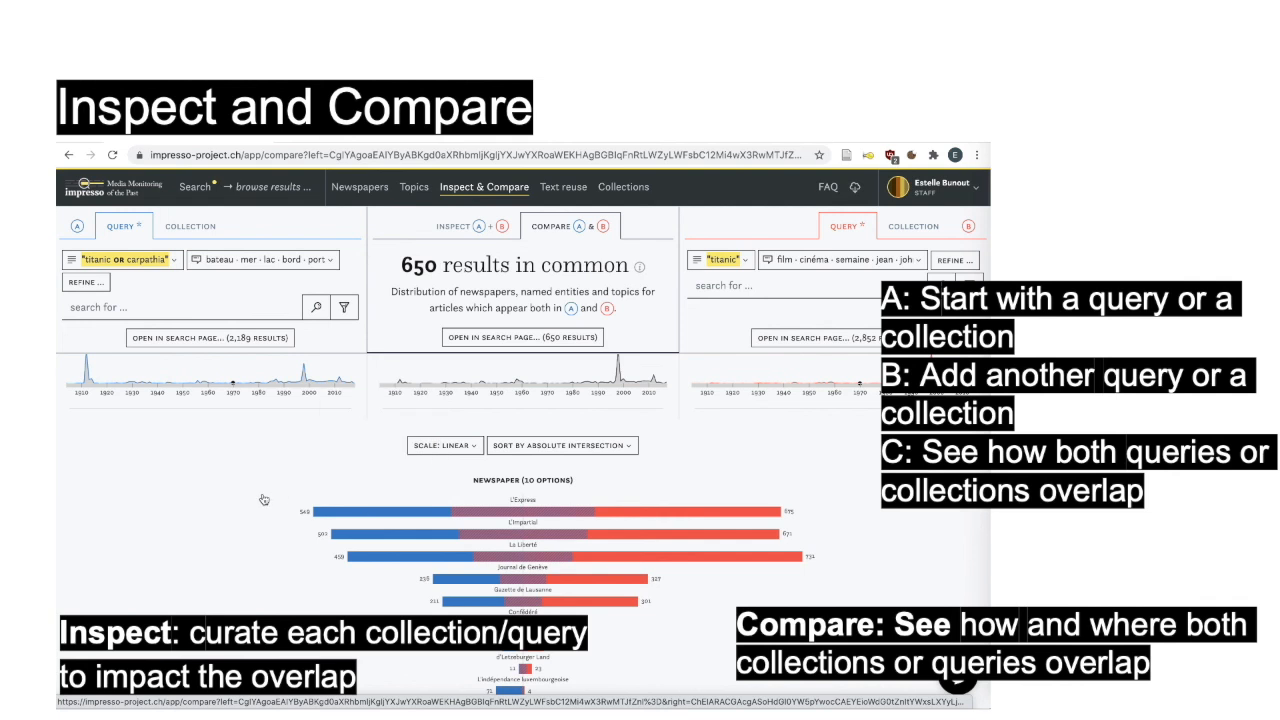
Step: Scroll the Compare view past Country, Language, Type and Topic bars to Person
{"action": "scroll", "scroll_direction": "down", "scroll_amount": 3}
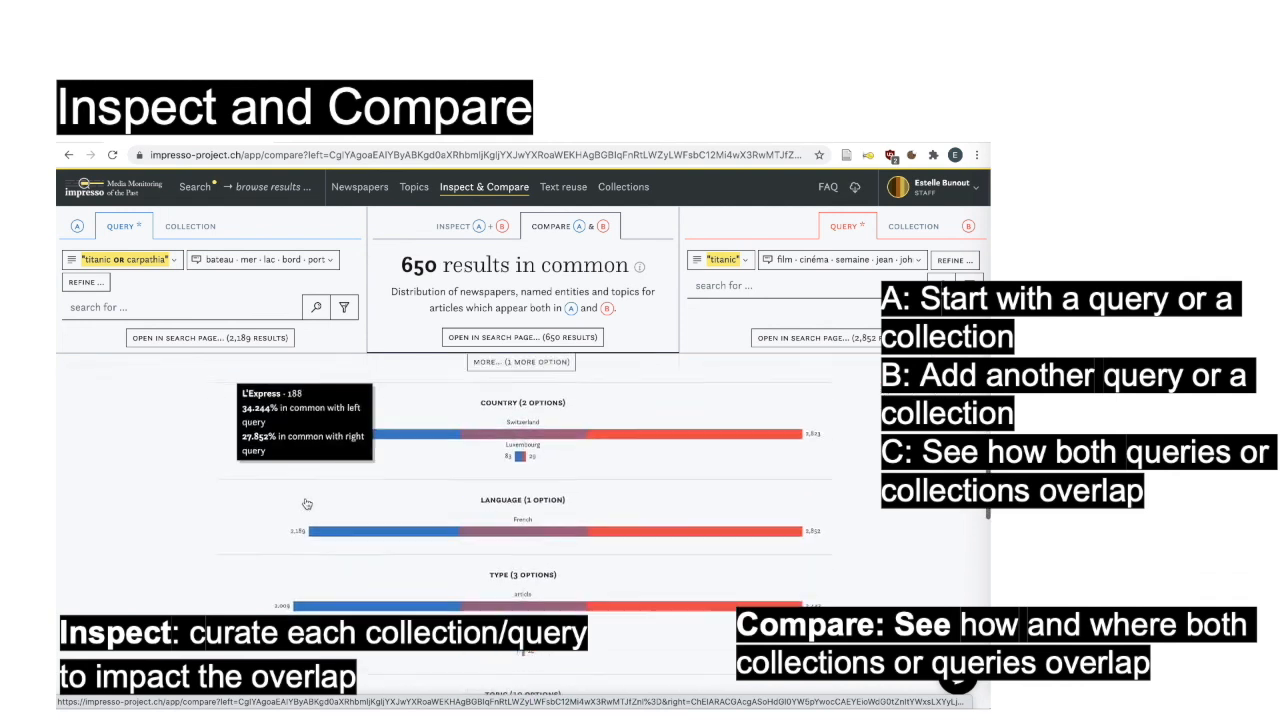
{"action": "scroll", "scroll_direction": "down", "scroll_amount": 3}
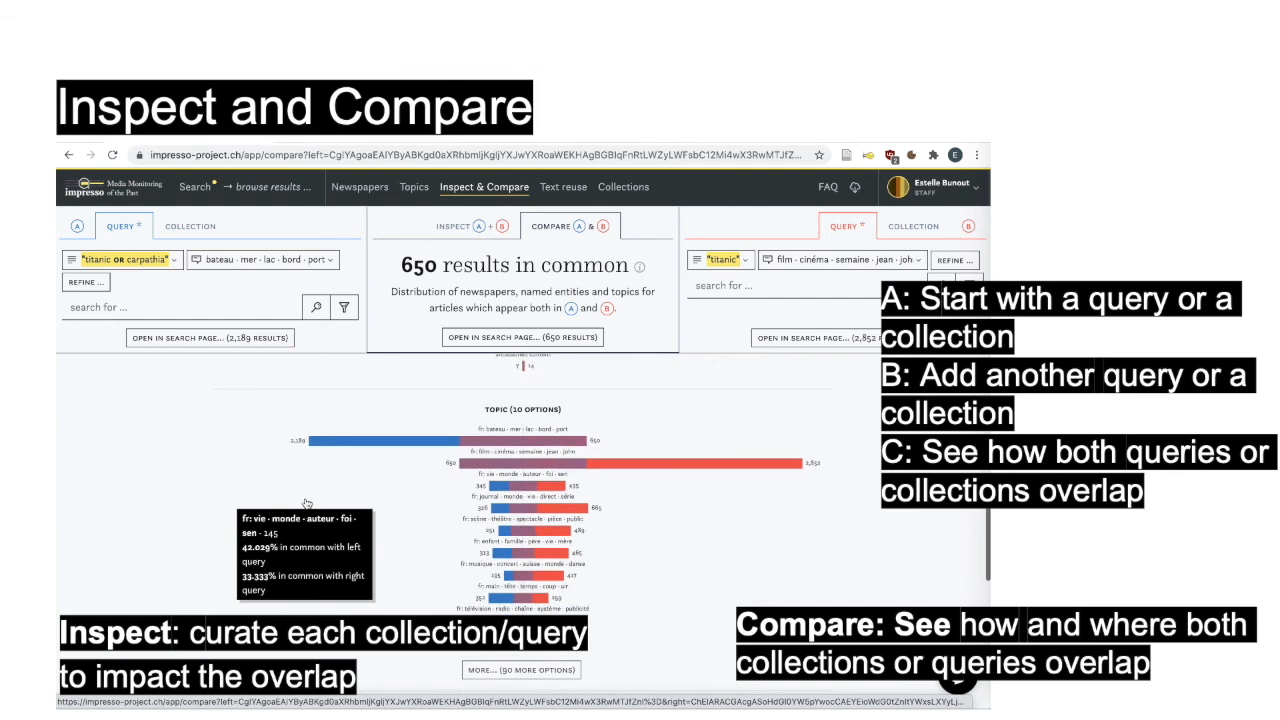
{"action": "scroll", "scroll_direction": "down", "scroll_amount": 3}
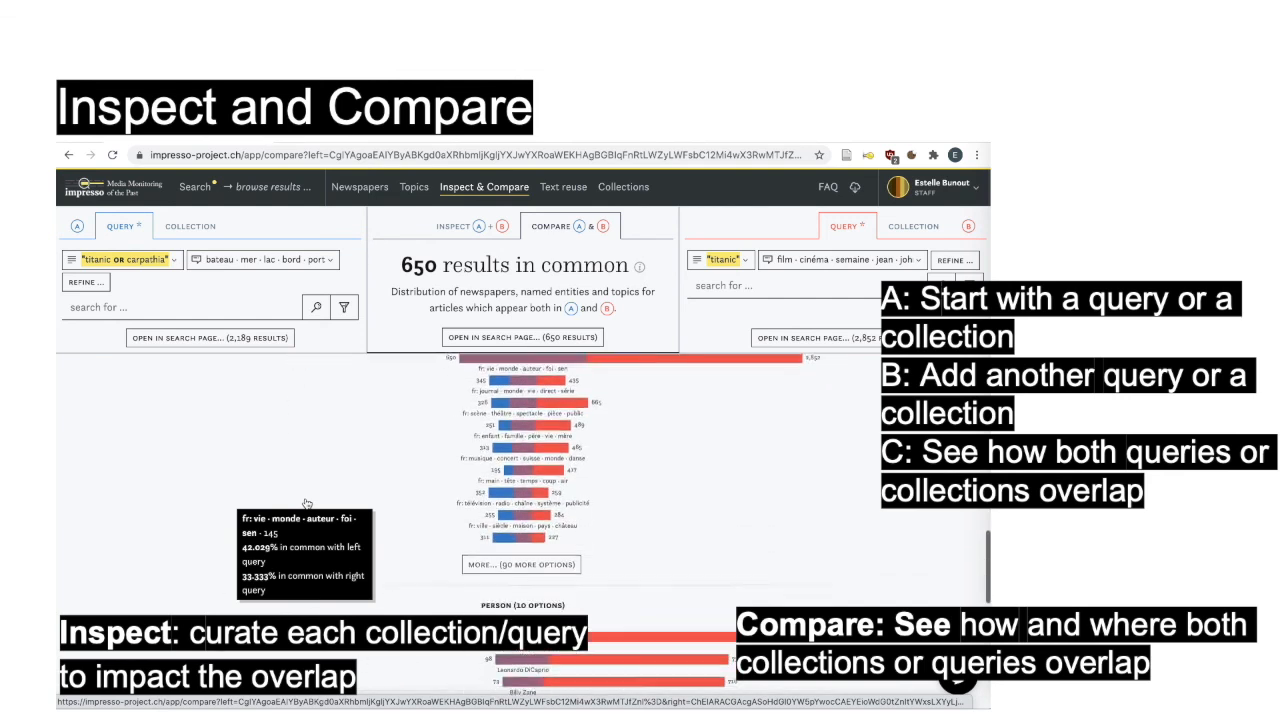
{"action": "scroll", "scroll_direction": "down", "scroll_amount": 3}
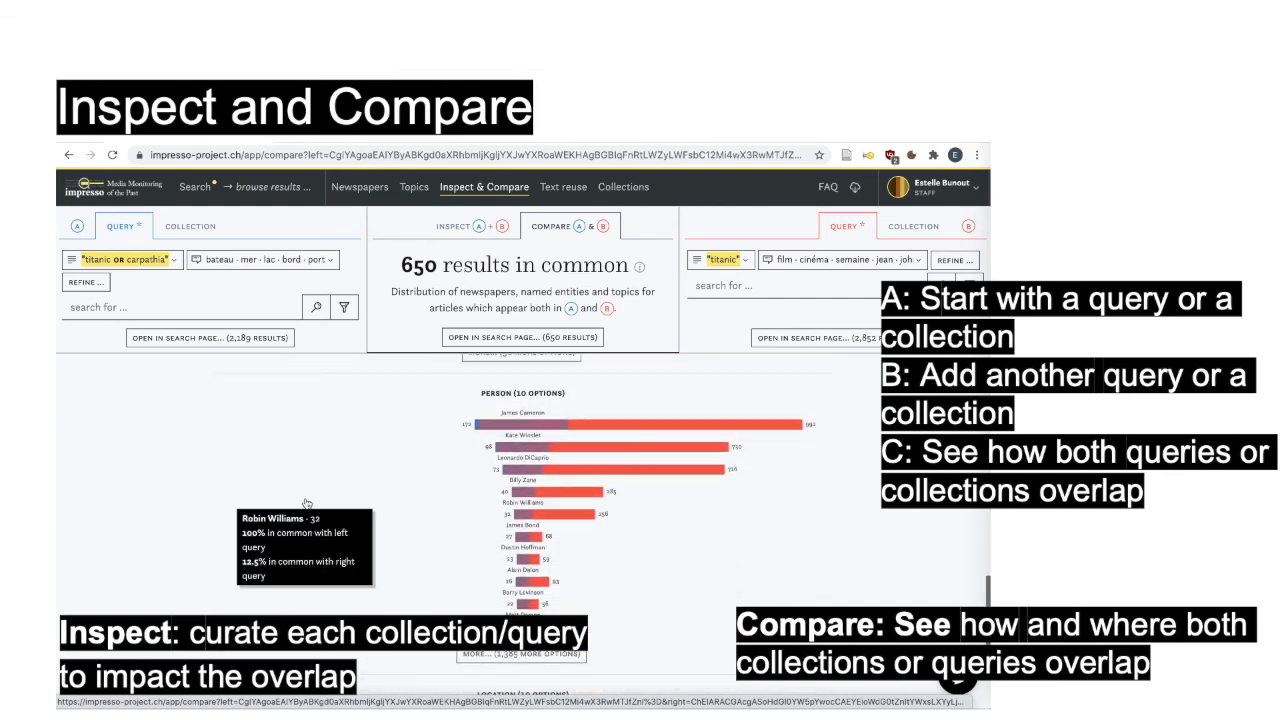
{"action": "scroll", "scroll_direction": "down", "scroll_amount": 3}
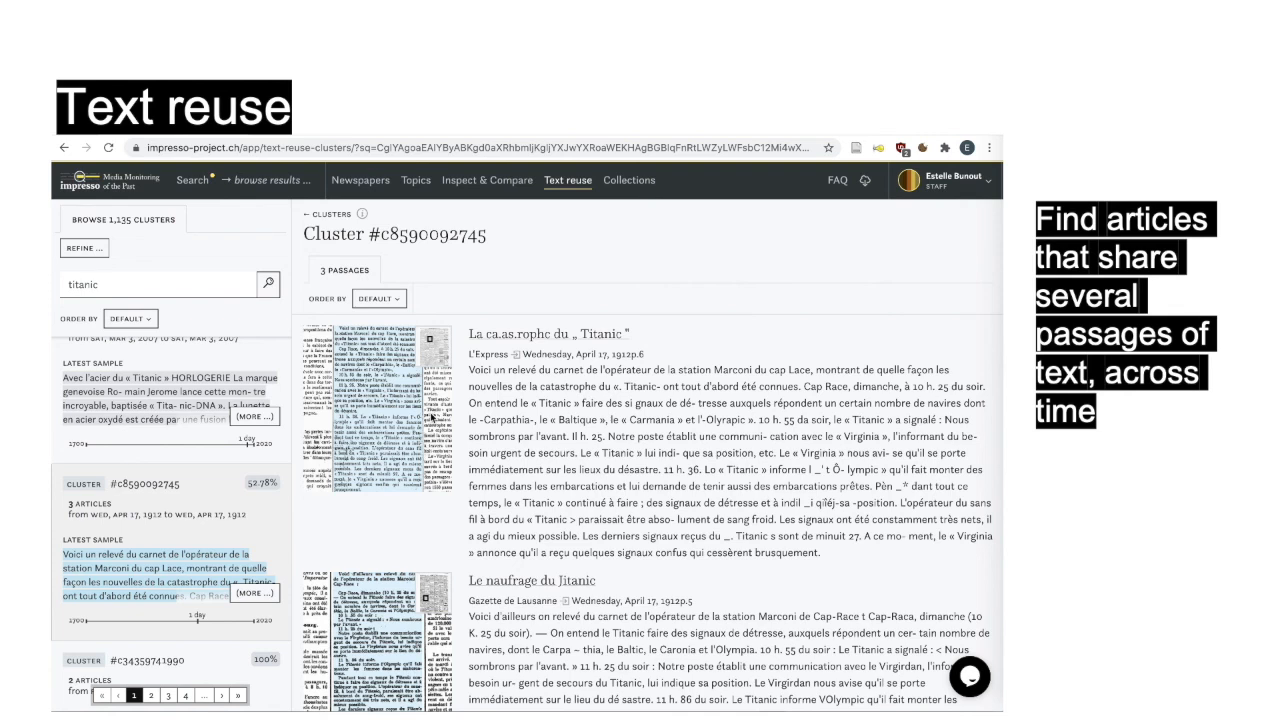
{"action": "mouse_move", "coordinate": [521, 272]}
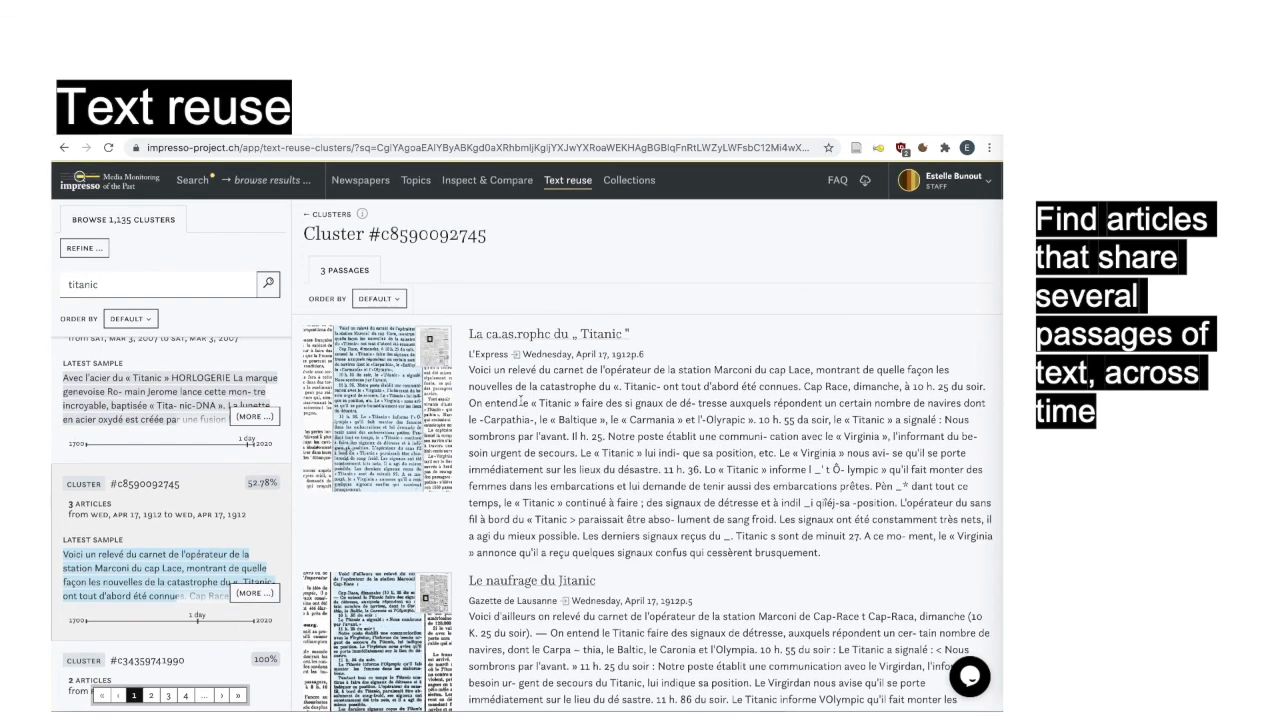
{"action": "scroll", "scroll_direction": "down", "scroll_amount": 3}
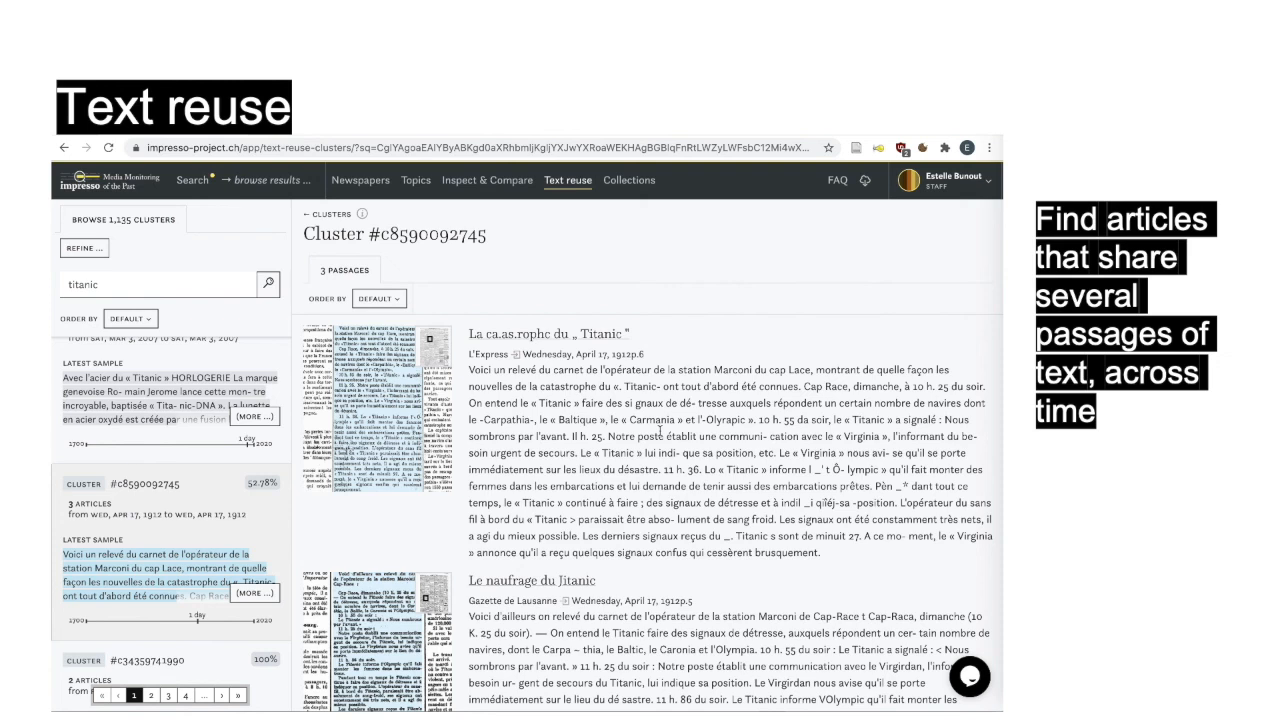
{"action": "mouse_move", "coordinate": [419, 297]}
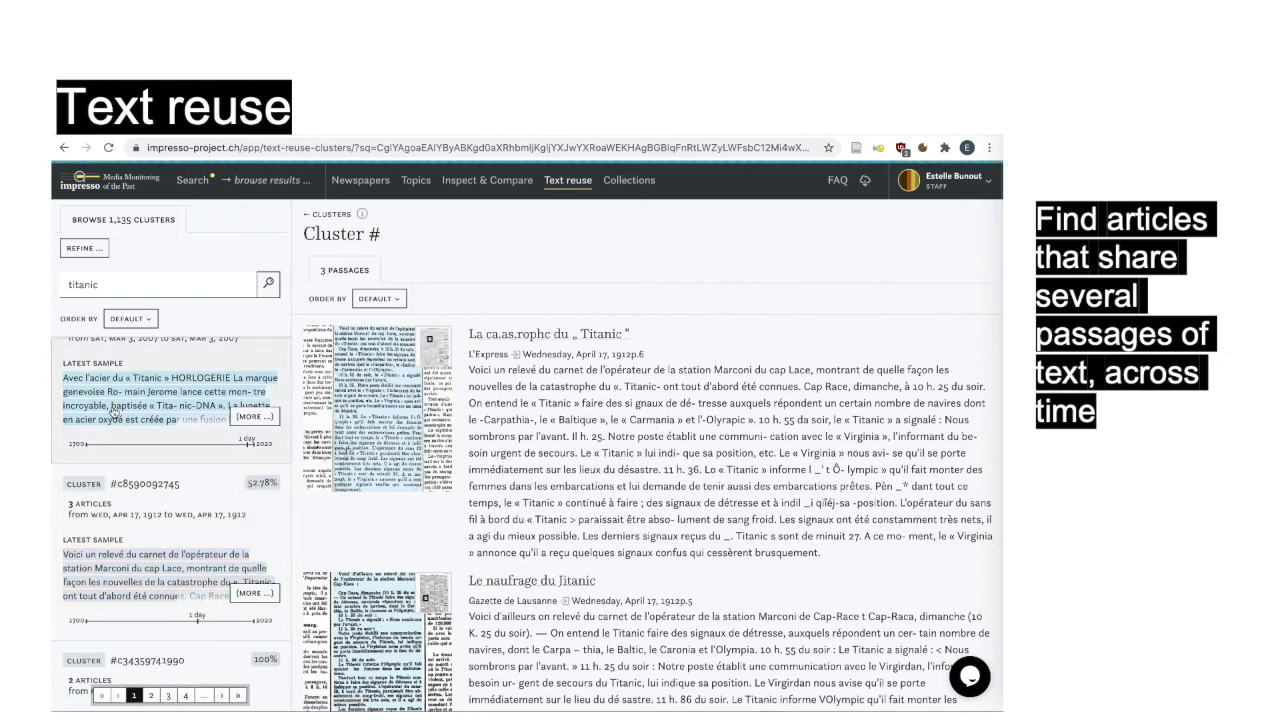
{"action": "left_click", "coordinate": [160, 390]}
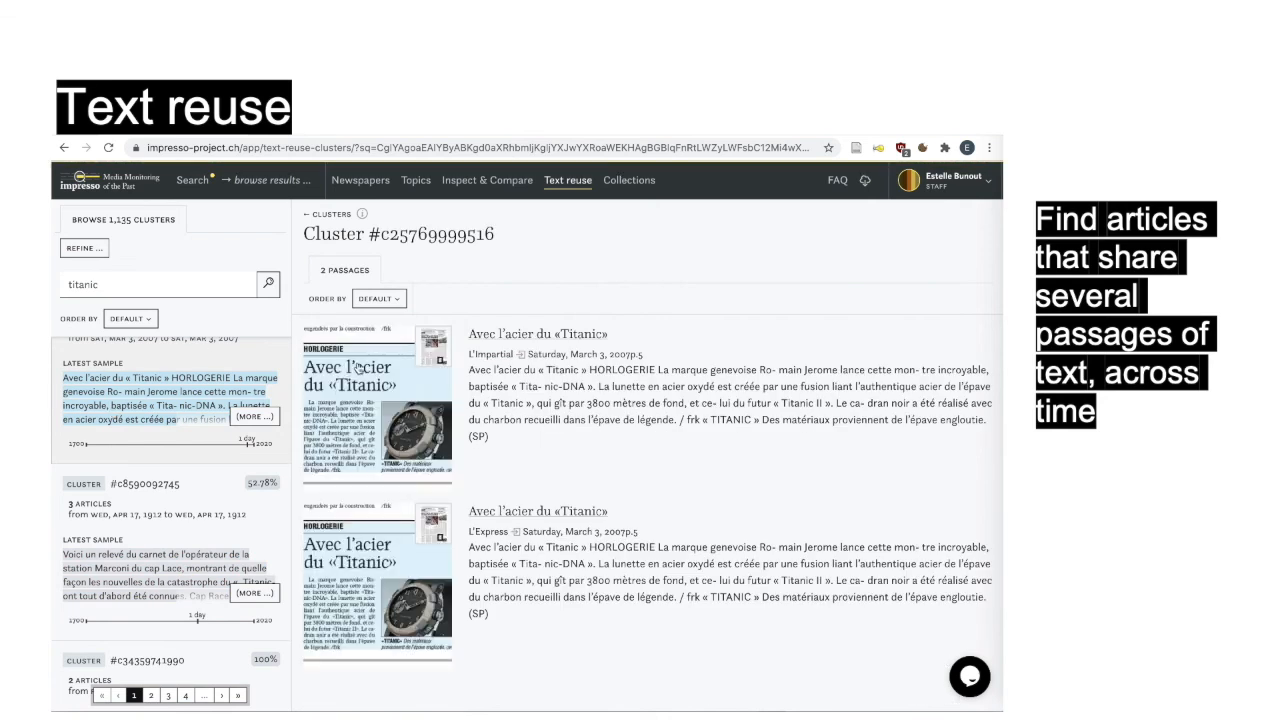
{"action": "mouse_move", "coordinate": [447, 372]}
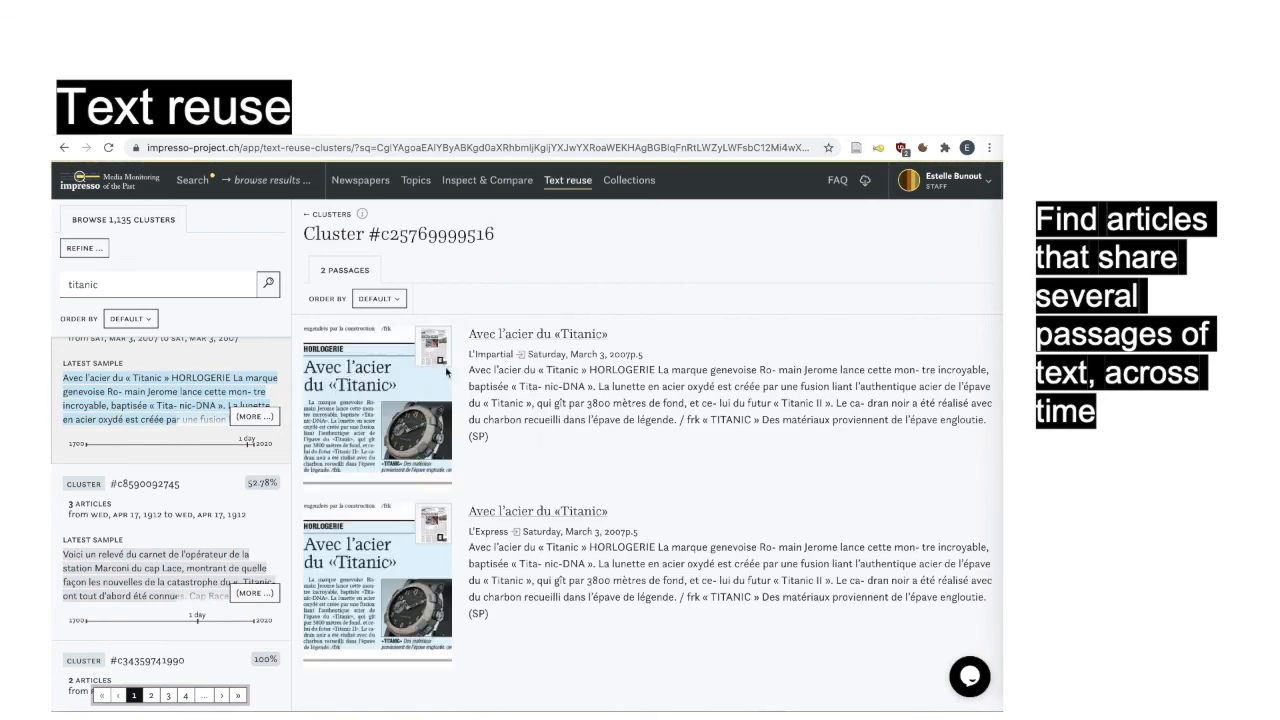
{"action": "mouse_move", "coordinate": [531, 416]}
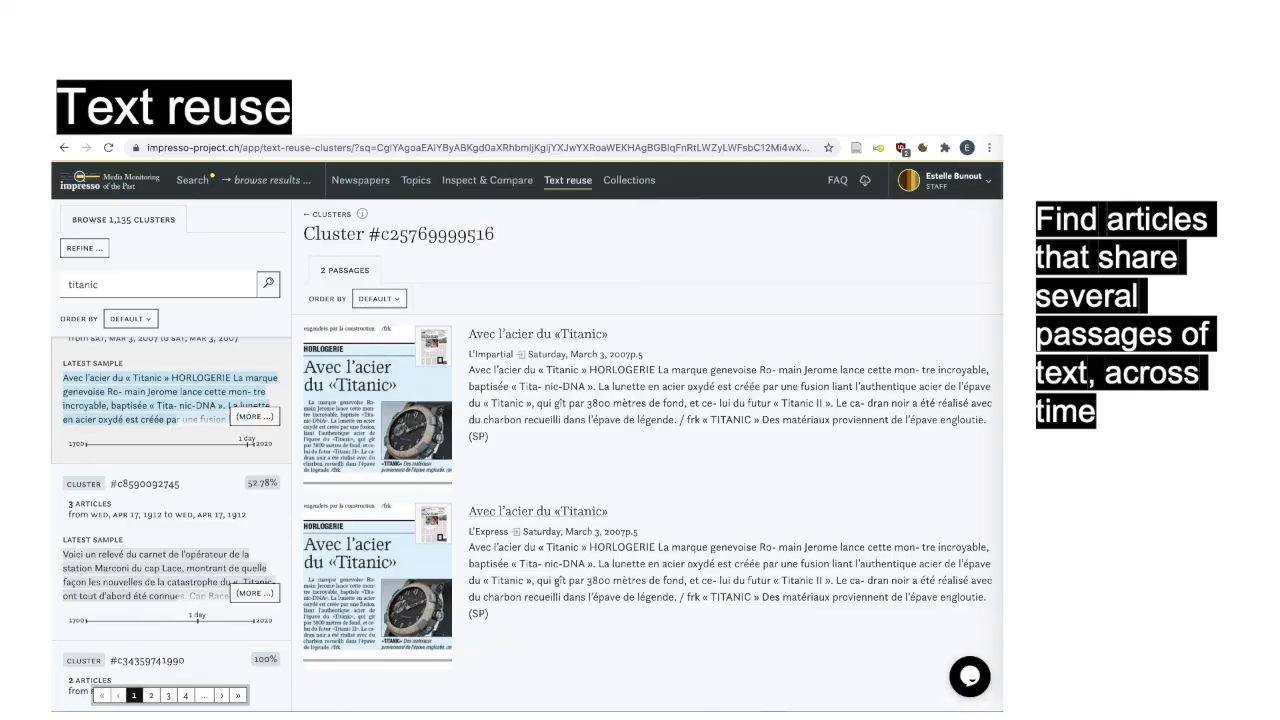
Step: Advance to the closing thank-you slide with links to Impresso resources
{"action": "key", "text": "right"}
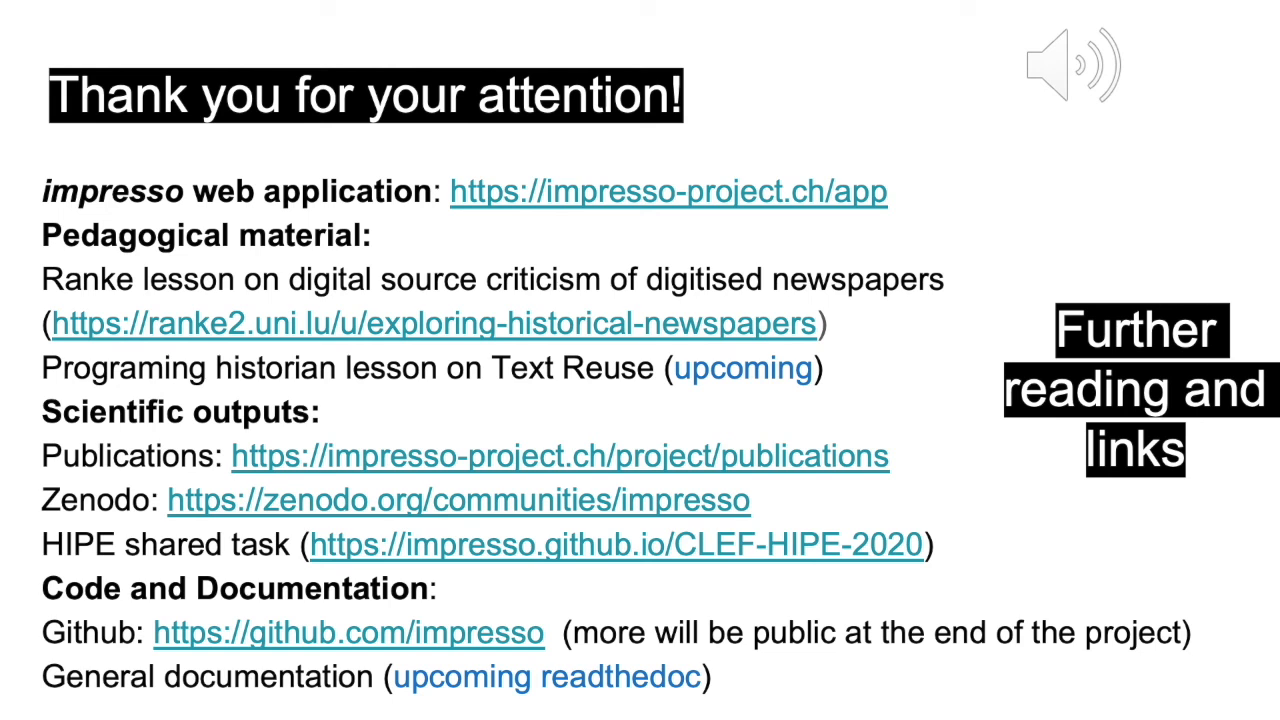